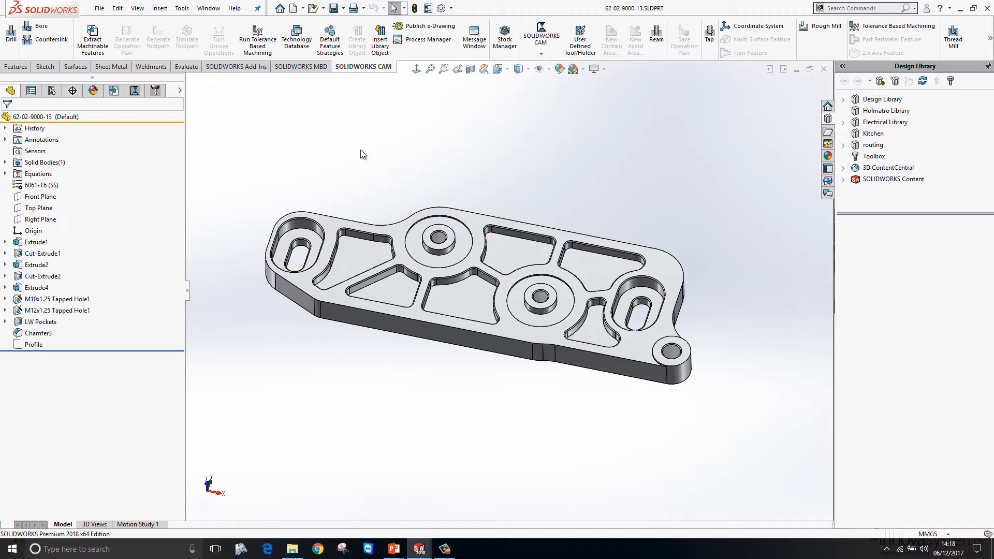
mouse_move(157, 39)
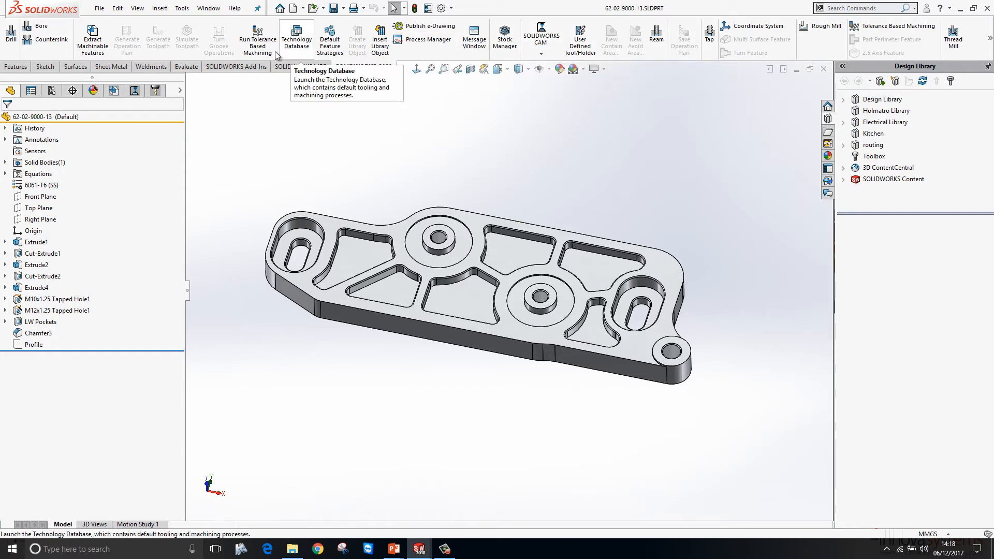
mouse_move(157, 39)
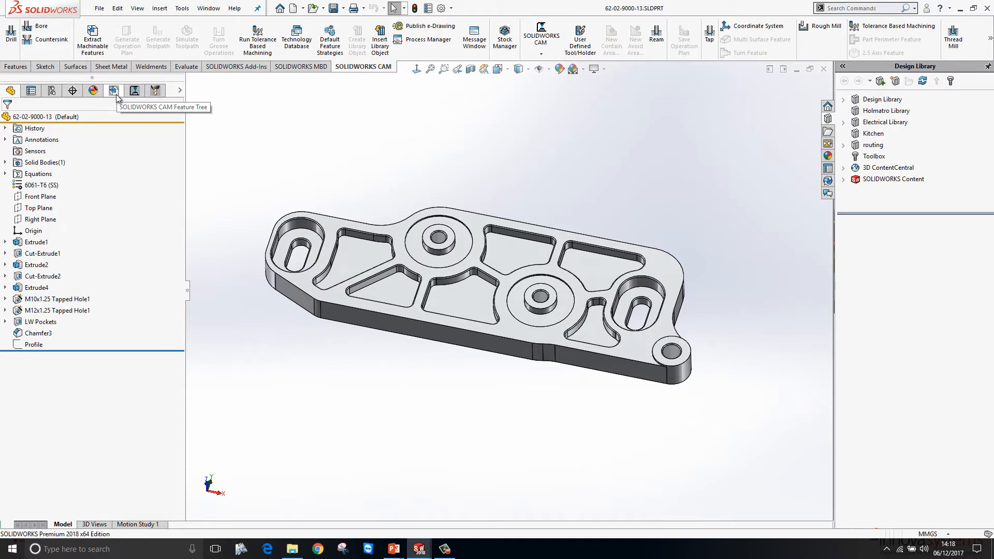
mouse_move(135, 91)
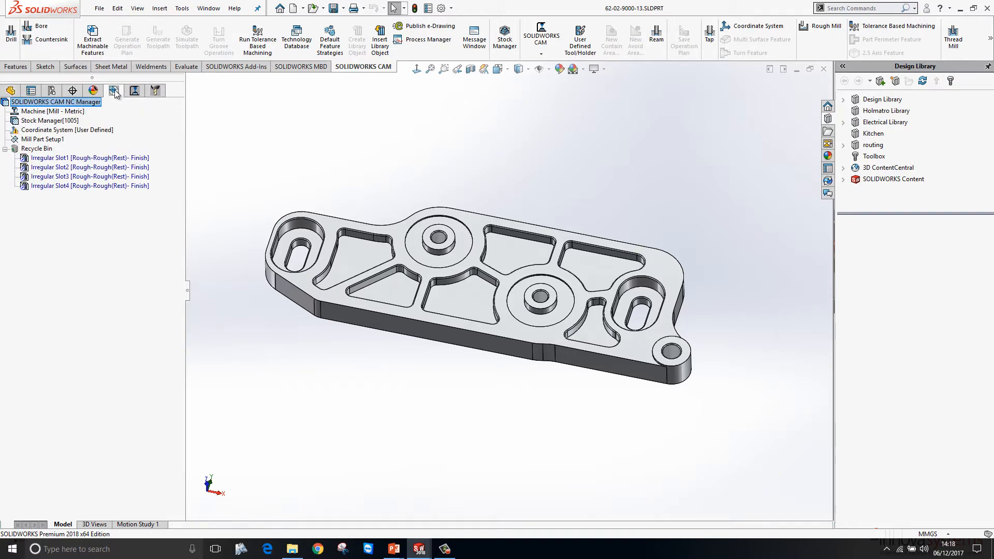
Step: Bring up the Machine settings for Mill - Metric from the CAM NC Manager tree
click(6, 148)
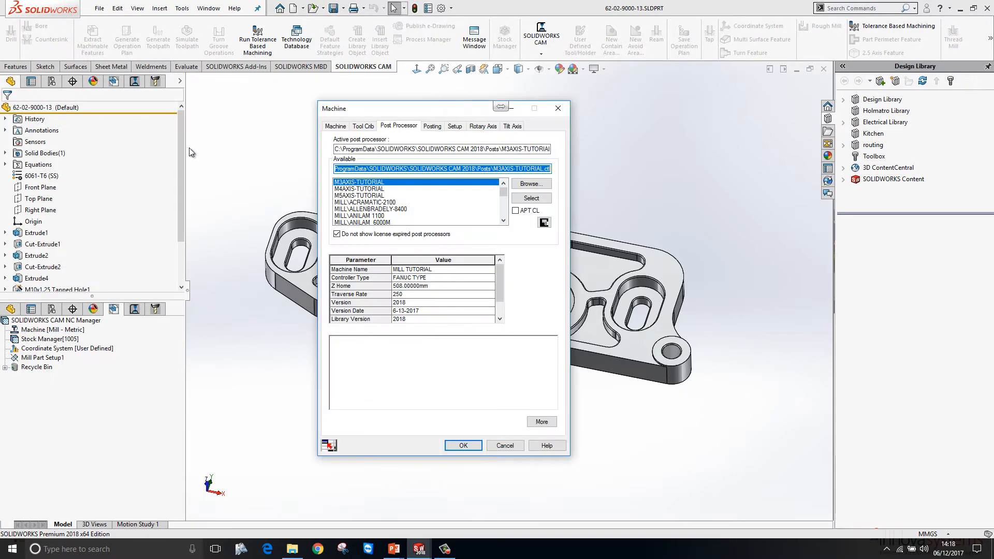
Step: Review machines and tool crib, then make MILL\FANUC10M the active post processor and confirm
click(335, 126)
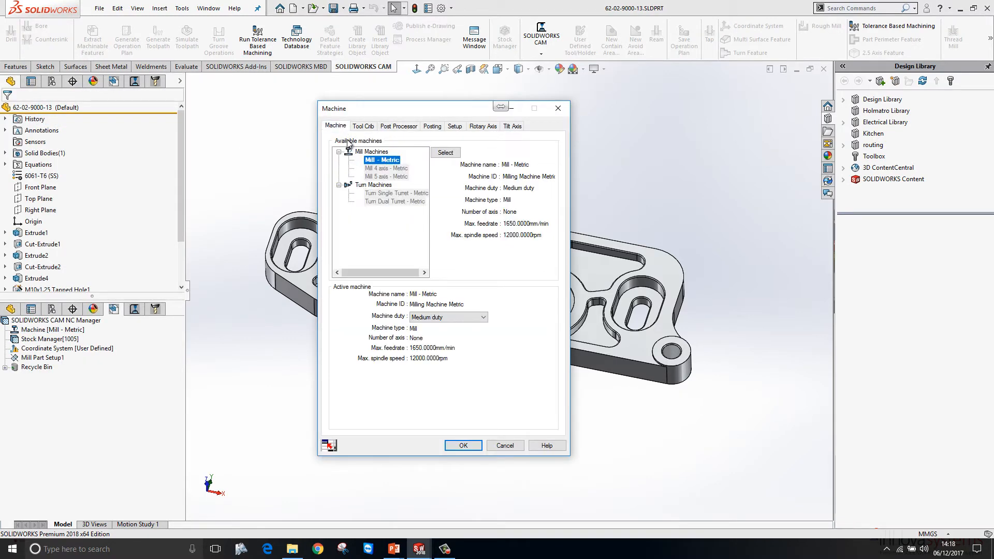
mouse_move(403, 176)
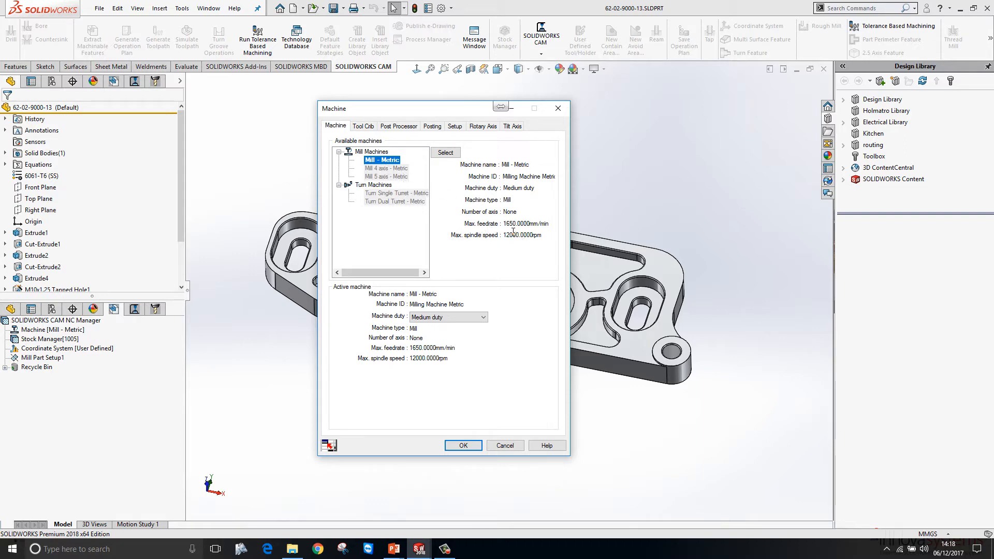
click(362, 126)
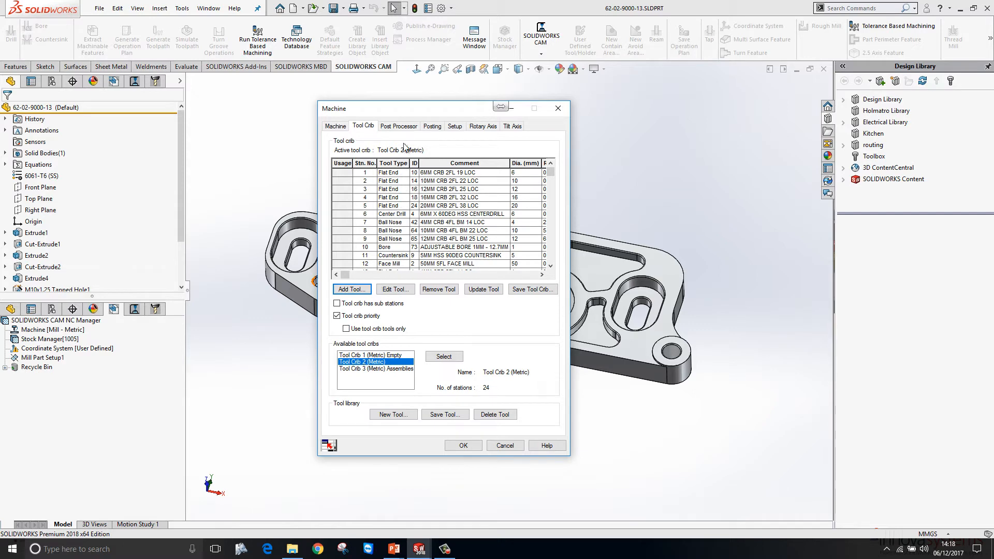
click(399, 125)
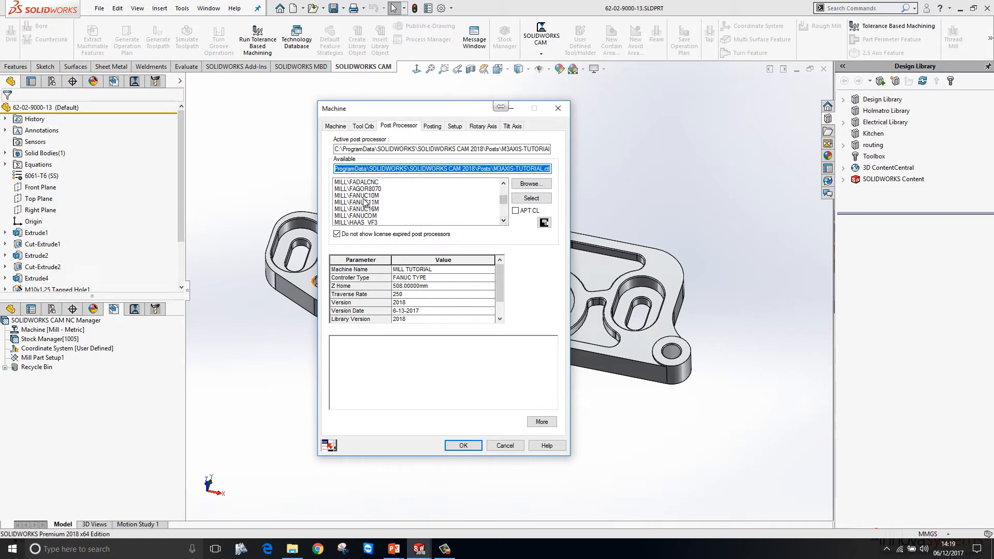
click(357, 195)
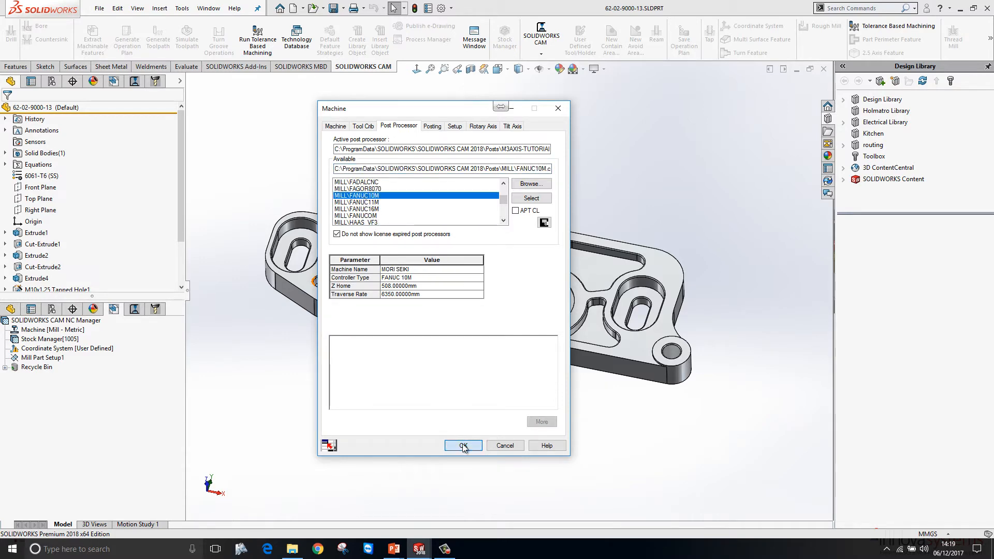
click(463, 446)
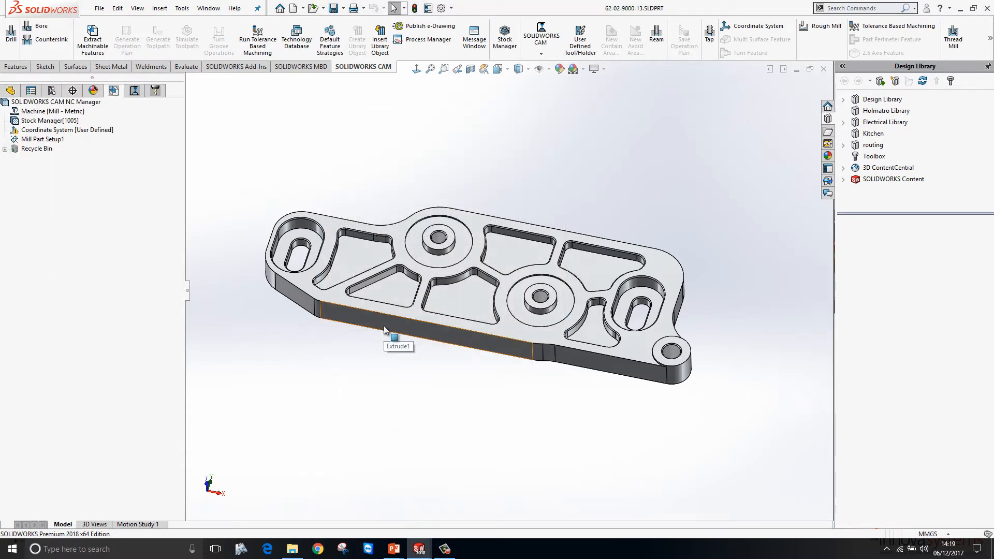
Step: Edit the stock definition to use 6061-T6 aluminum and accept it
right_click(49, 120)
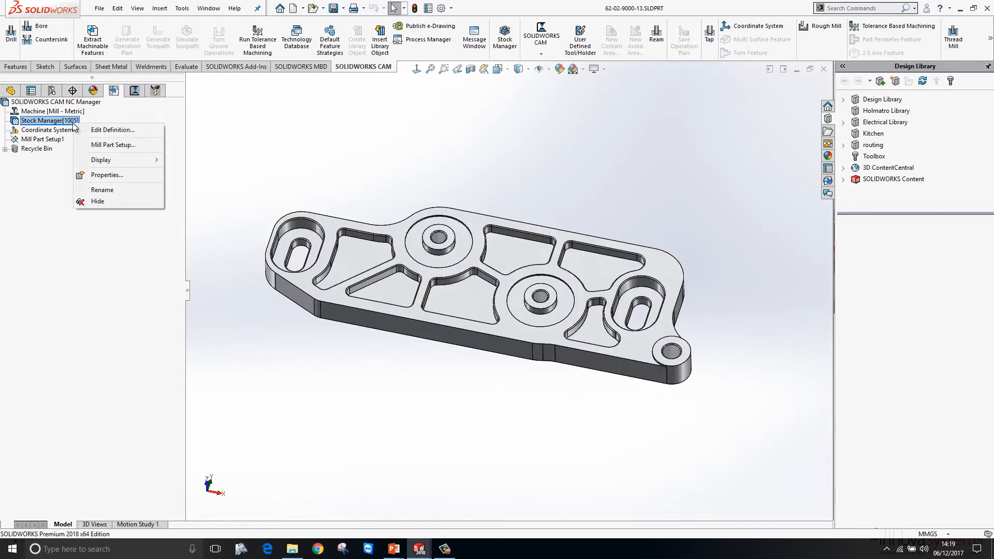
click(112, 129)
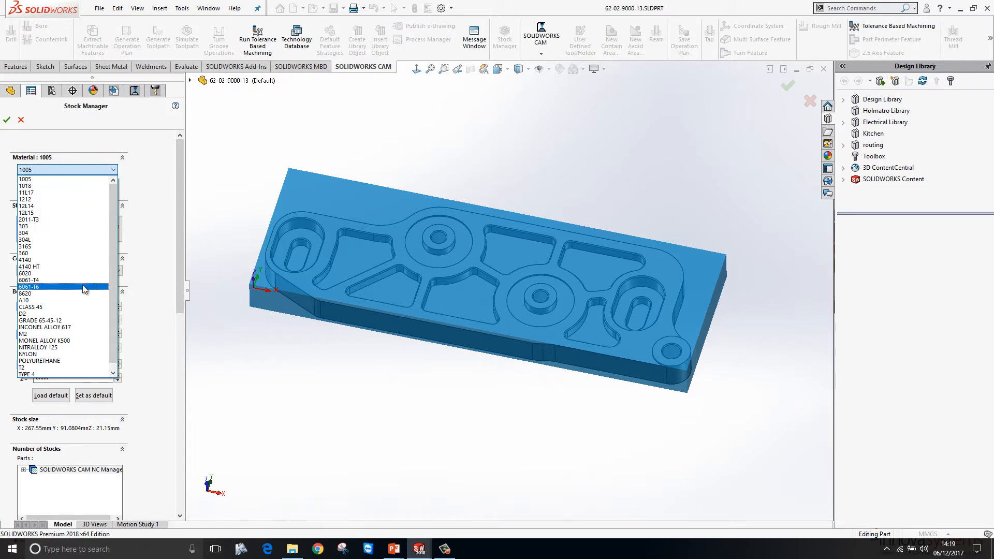
click(34, 287)
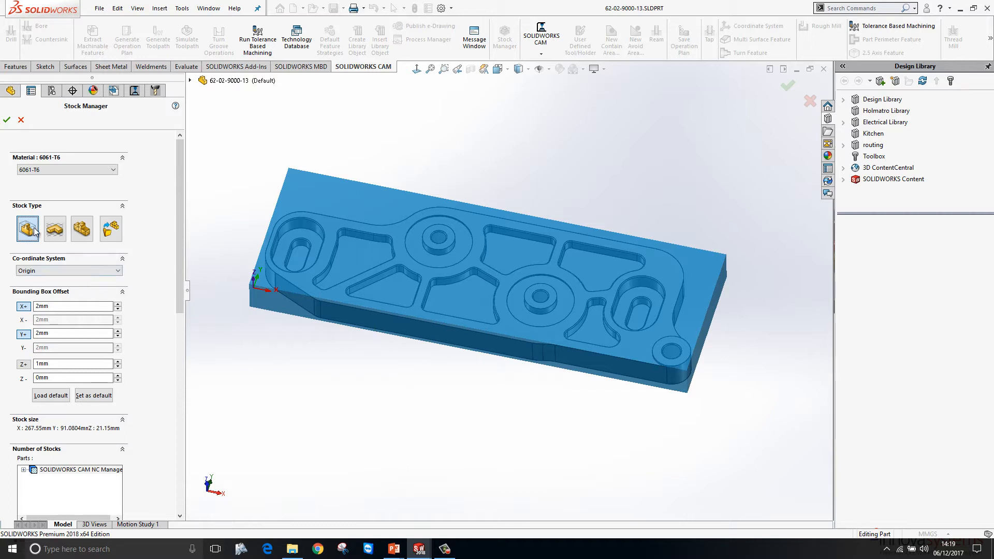
mouse_move(28, 228)
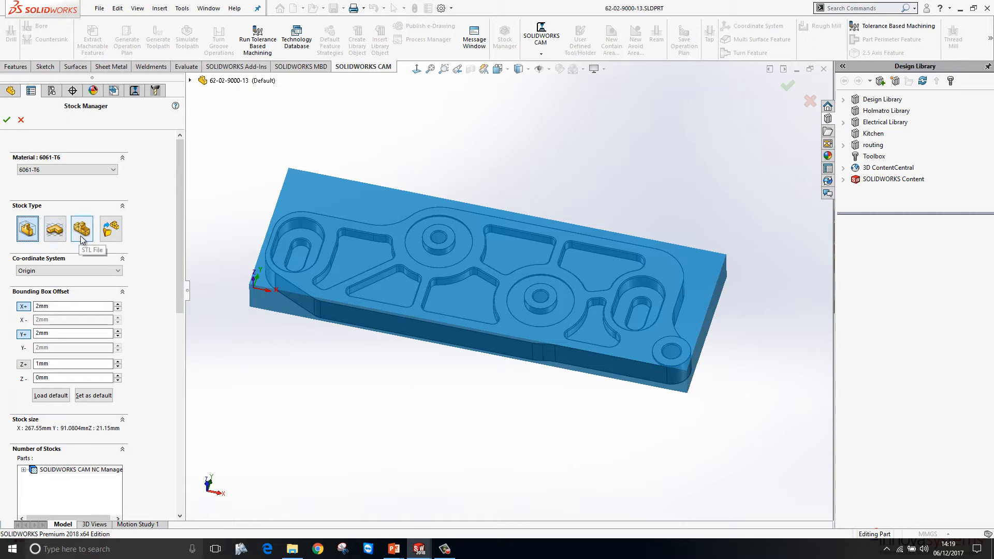
mouse_move(111, 228)
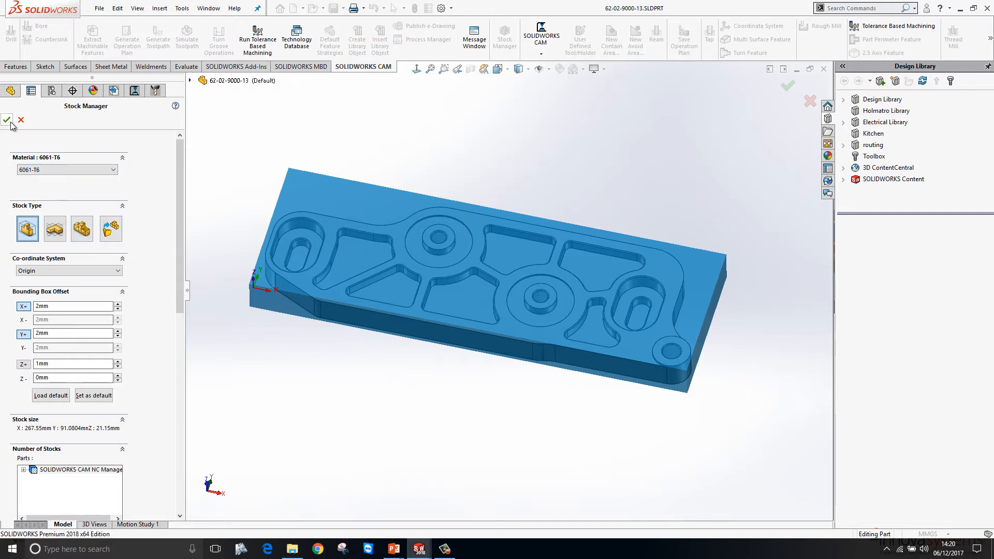
click(6, 121)
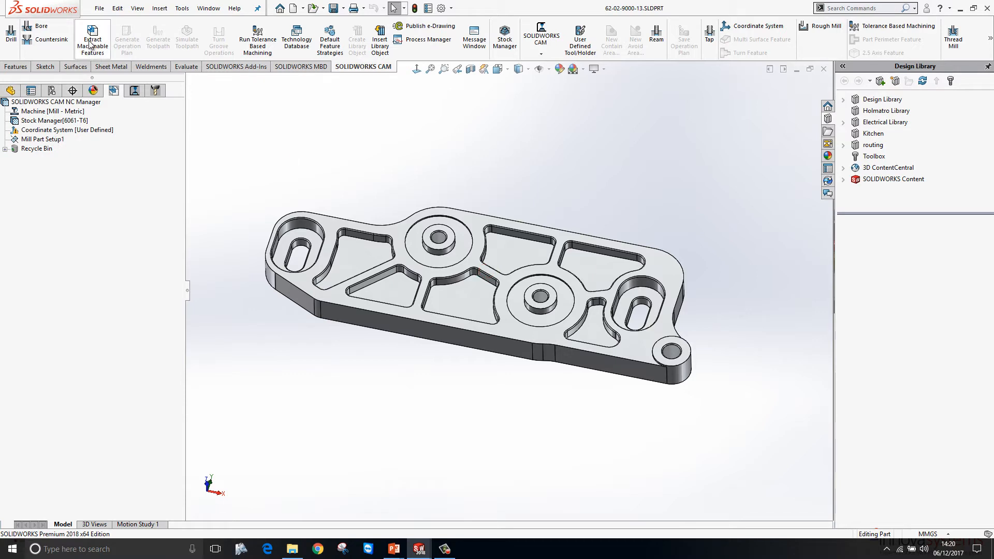
Step: Extract machinable features and generate the operation plan for the mill setup
click(92, 39)
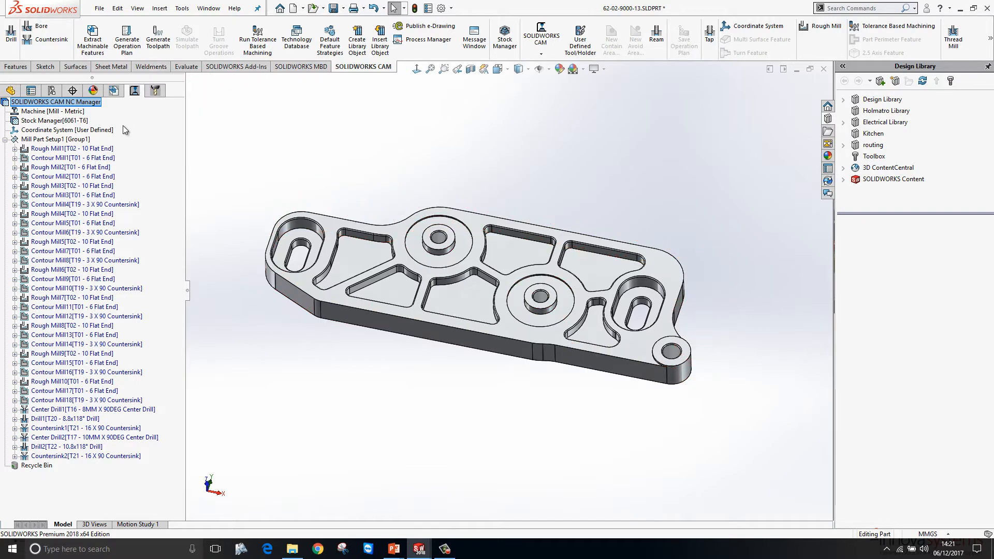
click(157, 38)
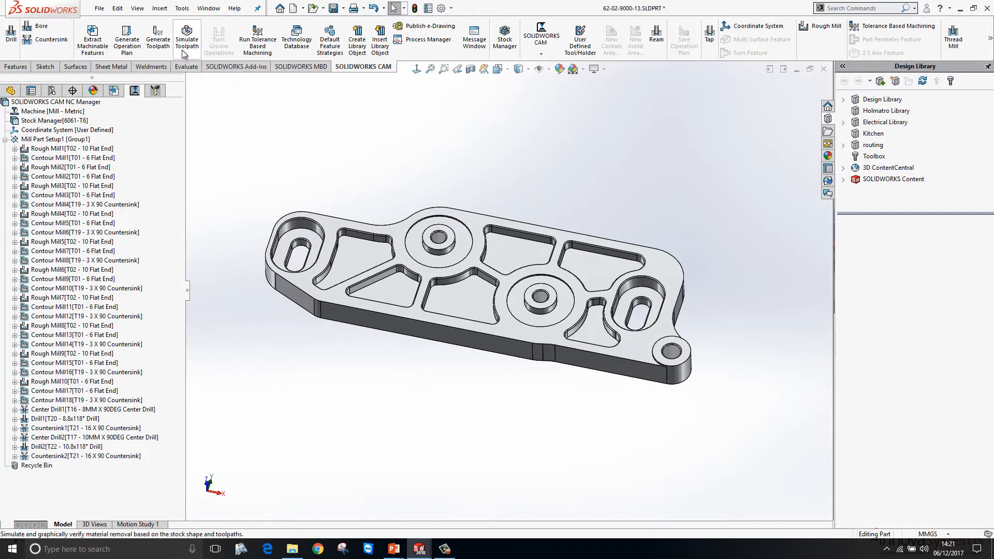
Step: Run the toolpath simulation through all operations and show the stock-to-part difference map
click(187, 38)
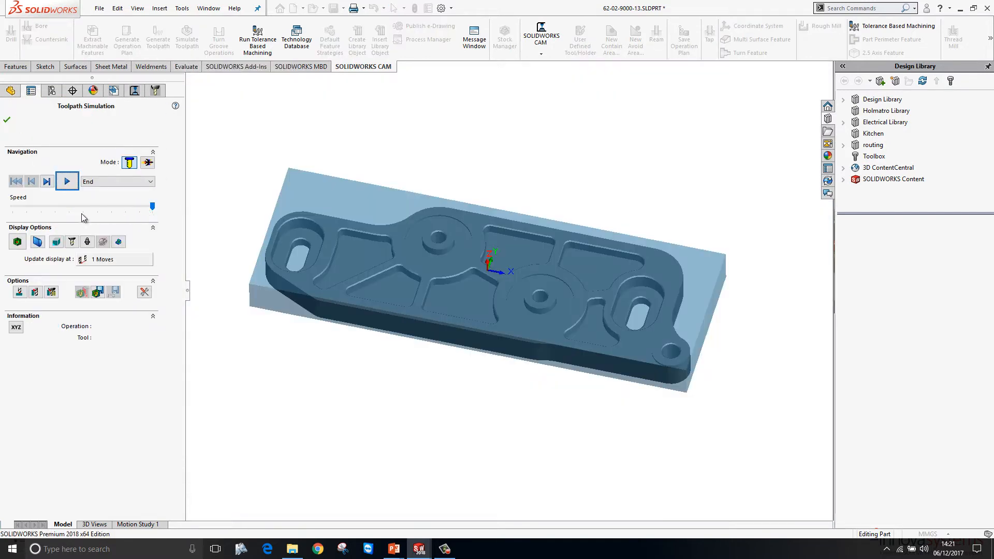
click(66, 181)
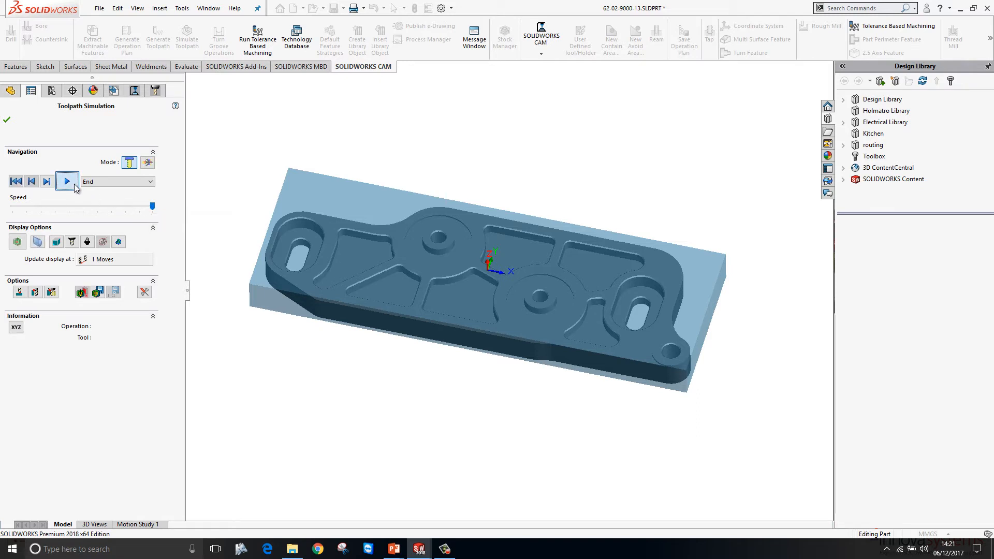
click(66, 180)
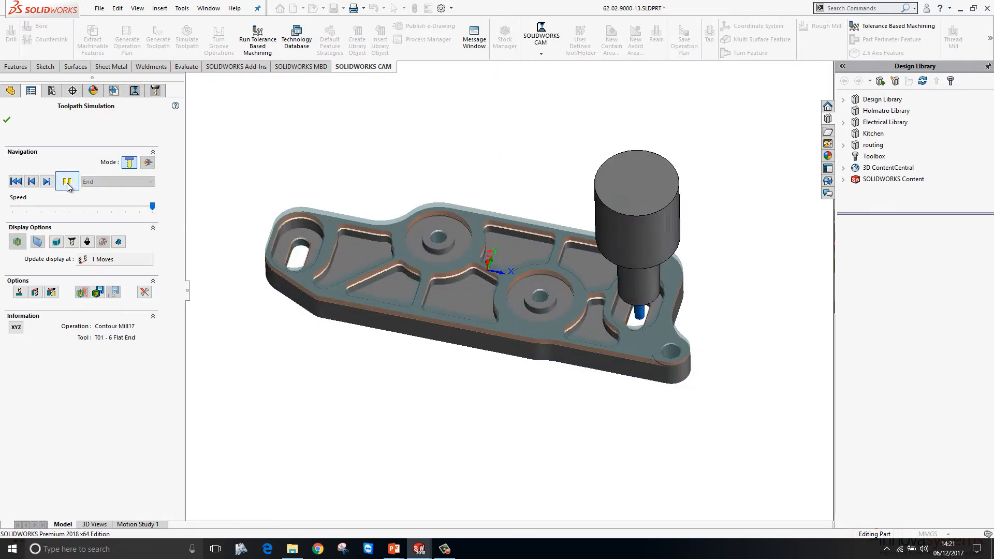
click(67, 181)
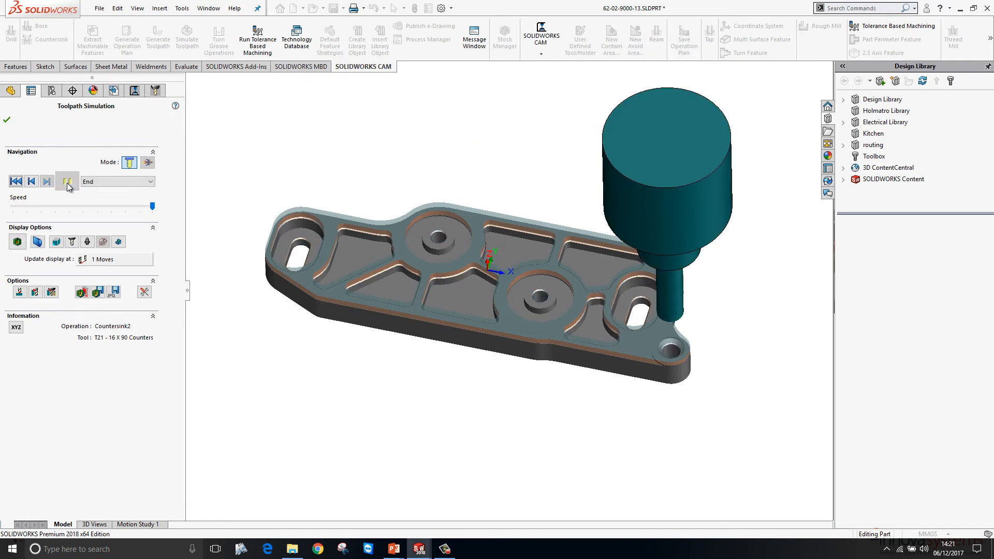
mouse_move(19, 292)
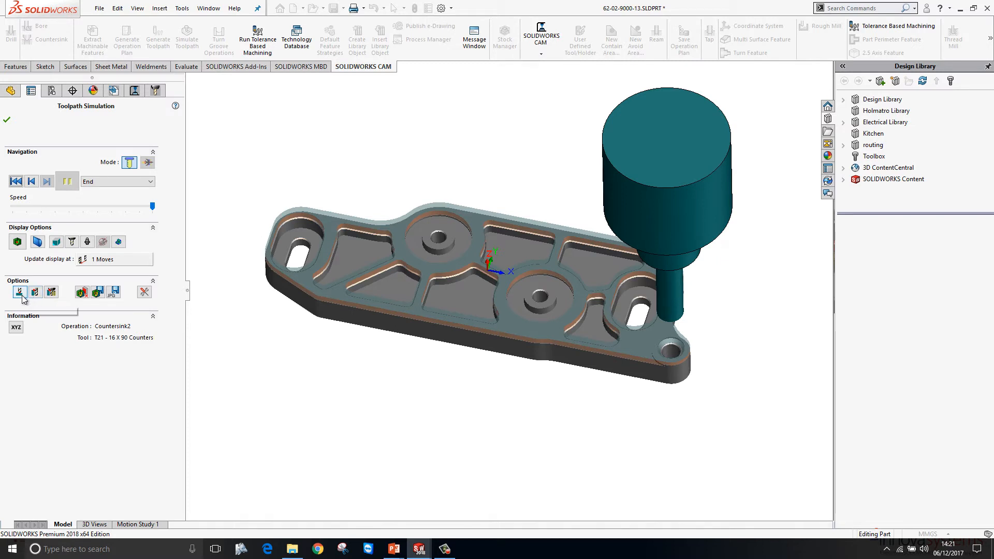
mouse_move(34, 292)
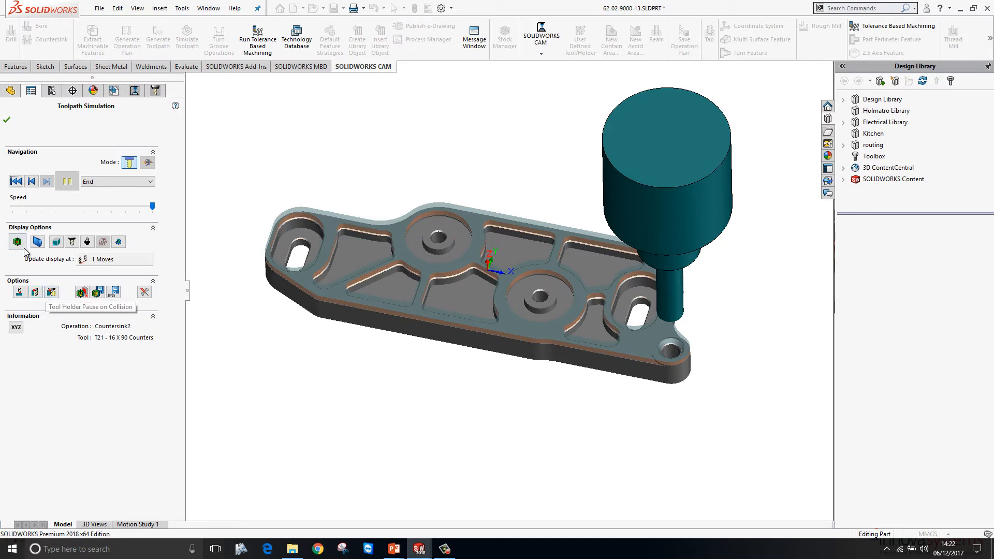
mouse_move(18, 241)
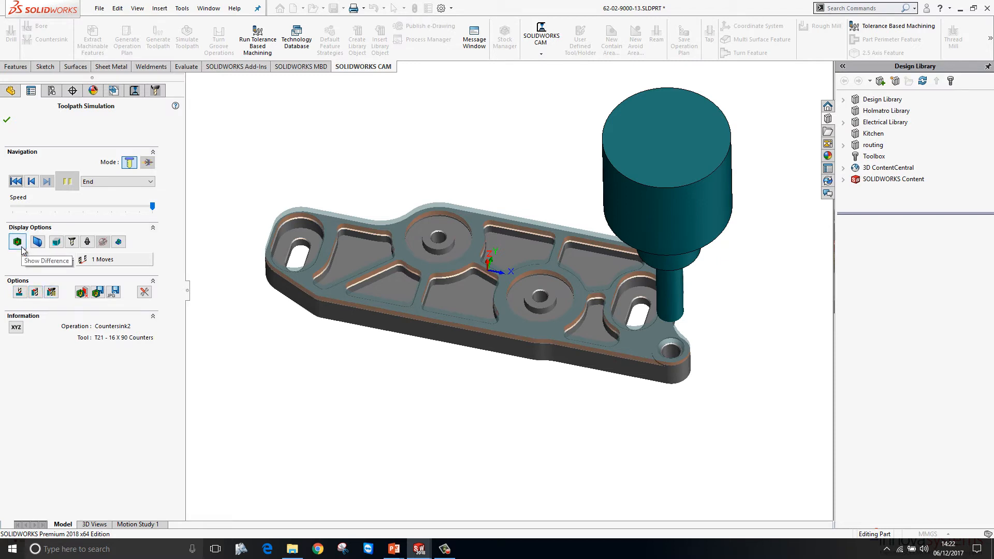
click(18, 242)
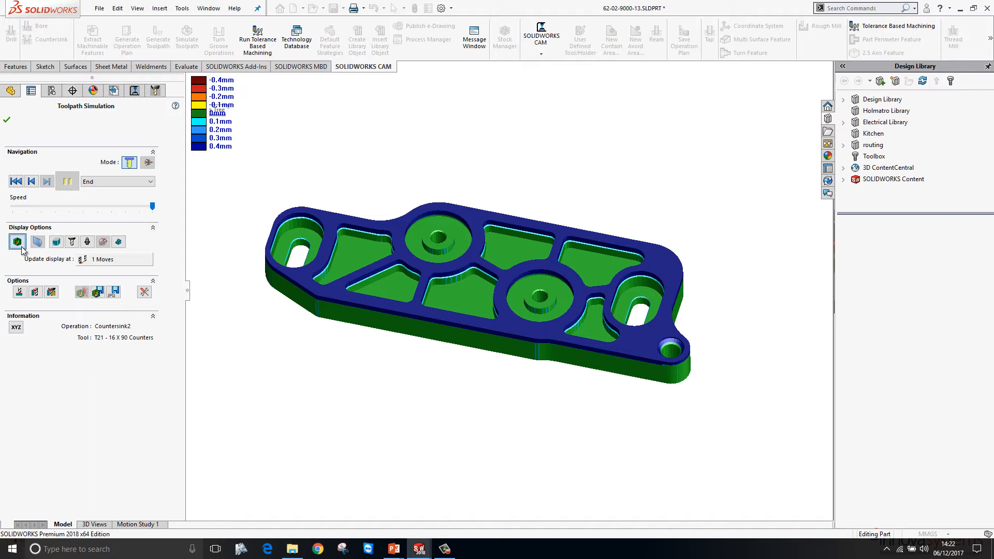
mouse_move(300, 403)
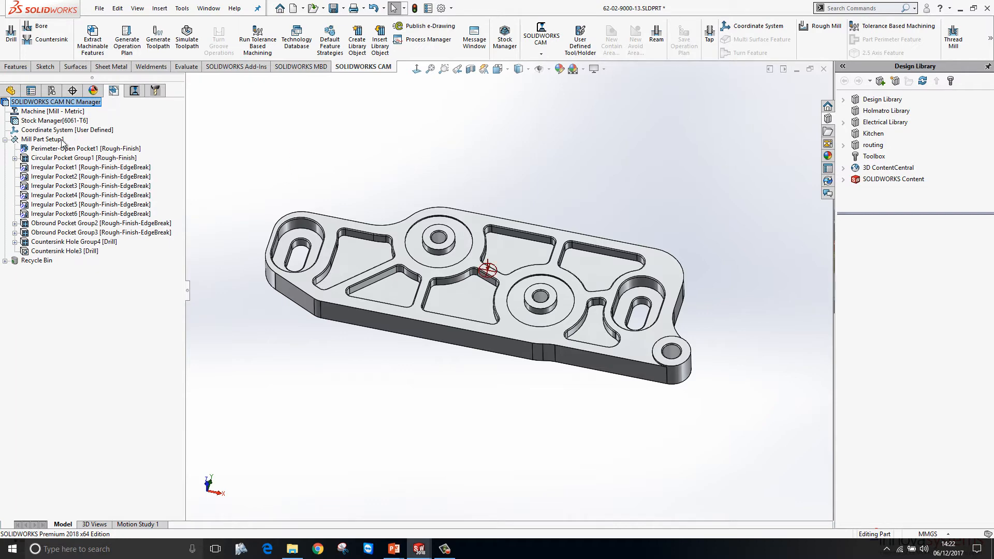
Step: Define a new 2.5 axis Open Pocket feature using the bracket's top face as its profile
right_click(38, 139)
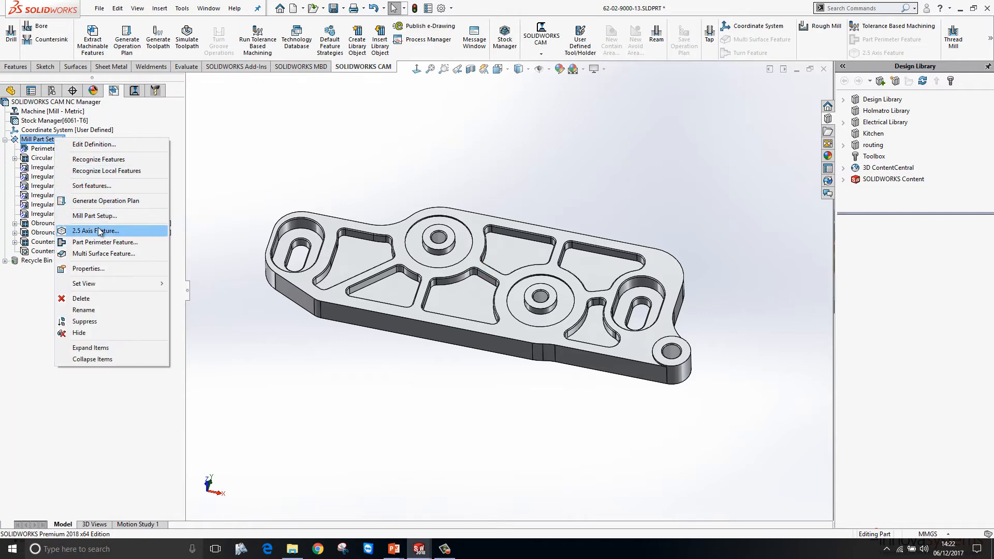
click(95, 230)
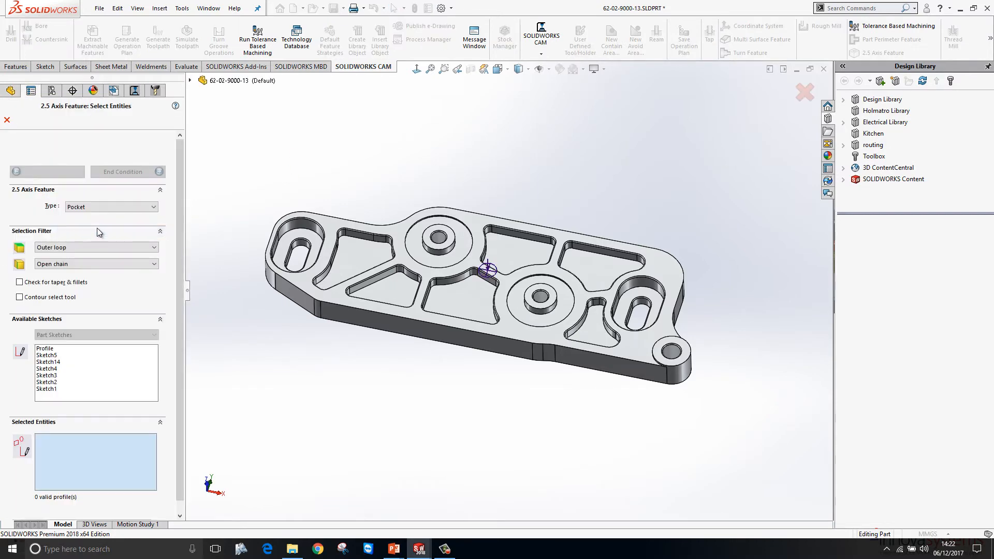
click(111, 207)
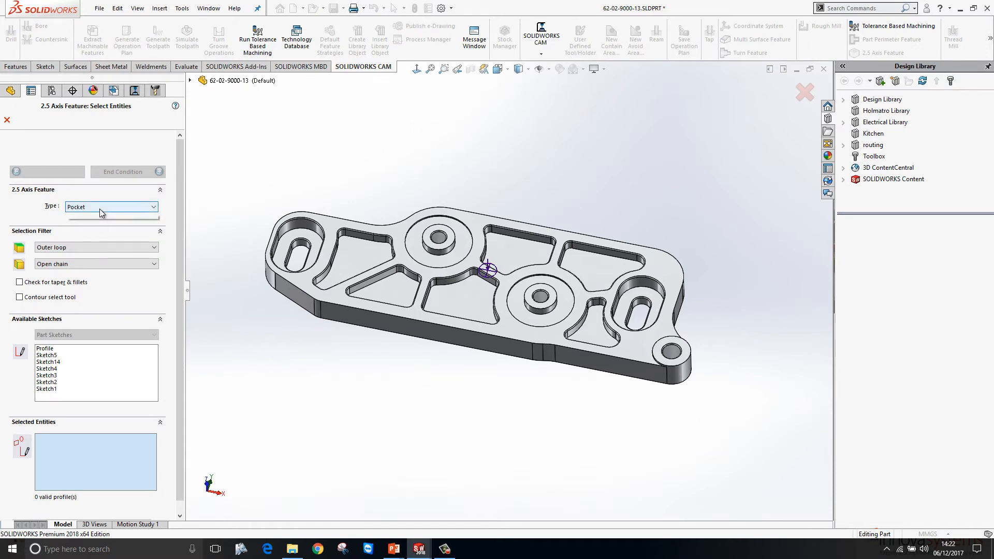
click(111, 207)
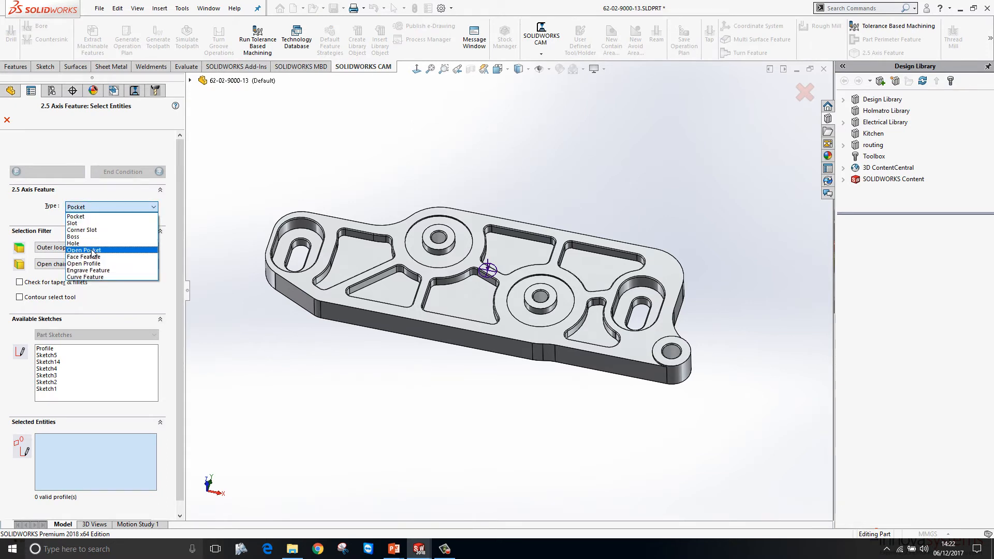
click(83, 250)
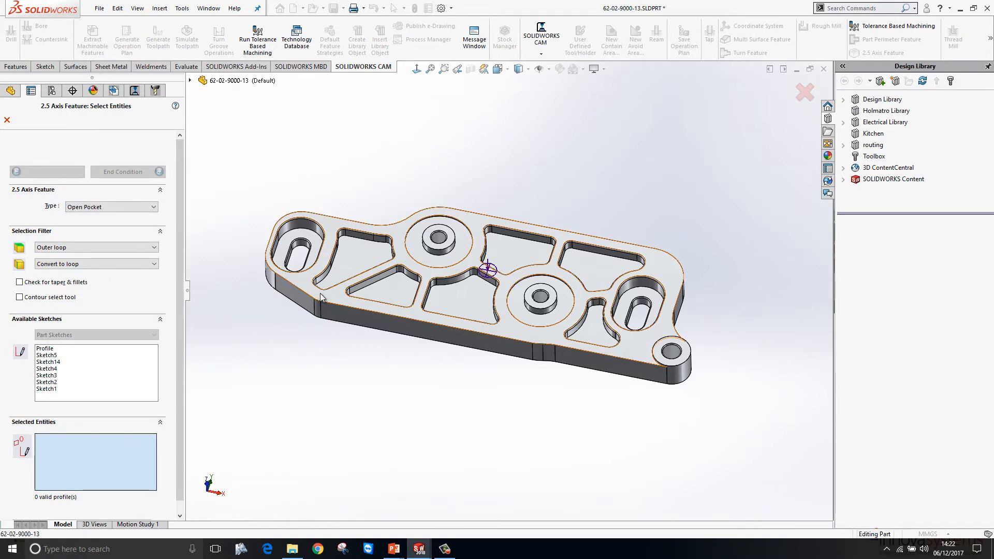
click(320, 298)
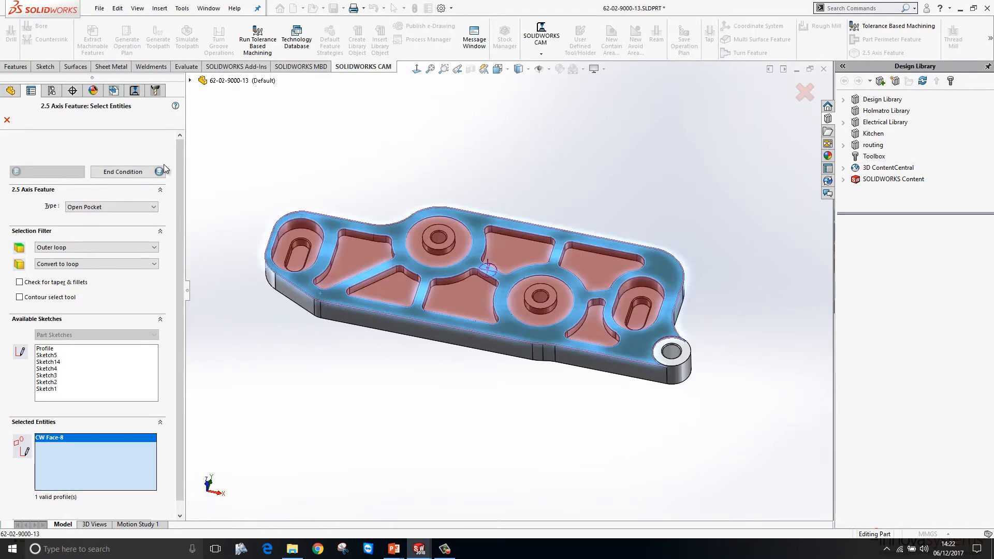
click(129, 172)
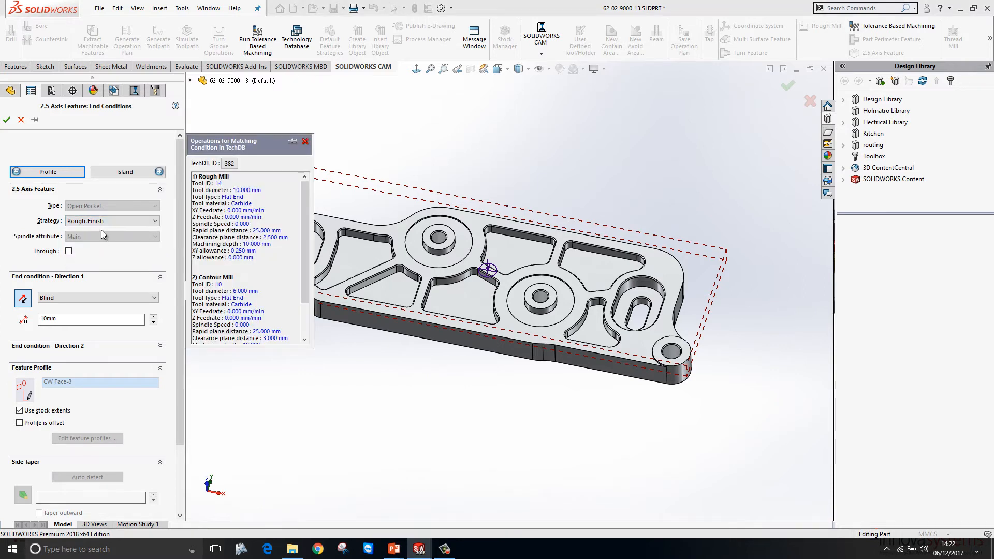
Step: Set the open pocket's end condition to Upto Stock
scroll(down, 3)
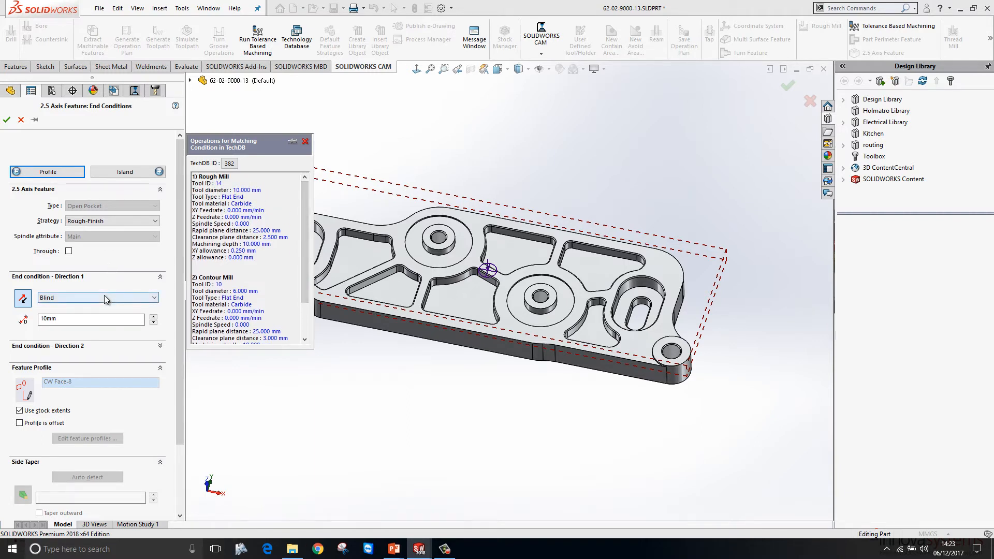
click(97, 297)
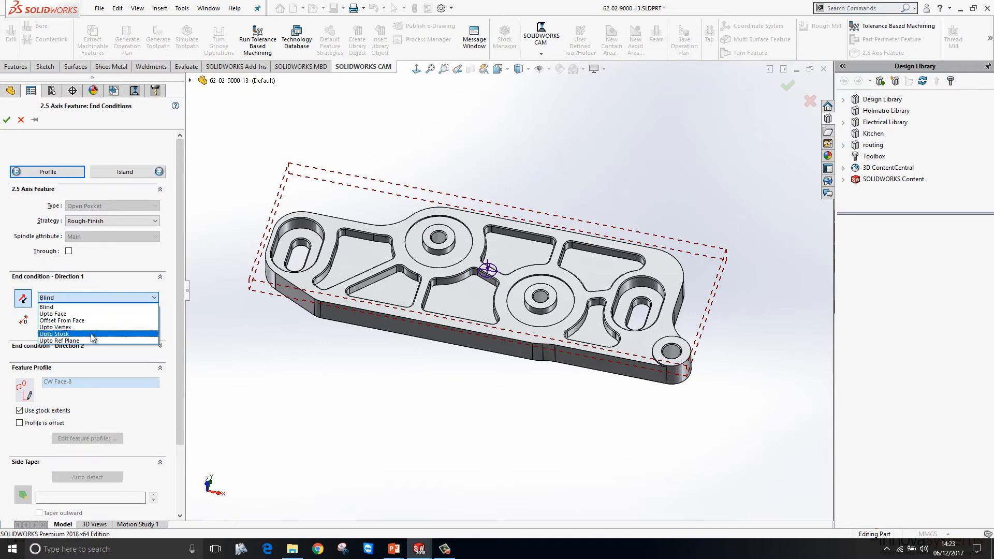
click(54, 334)
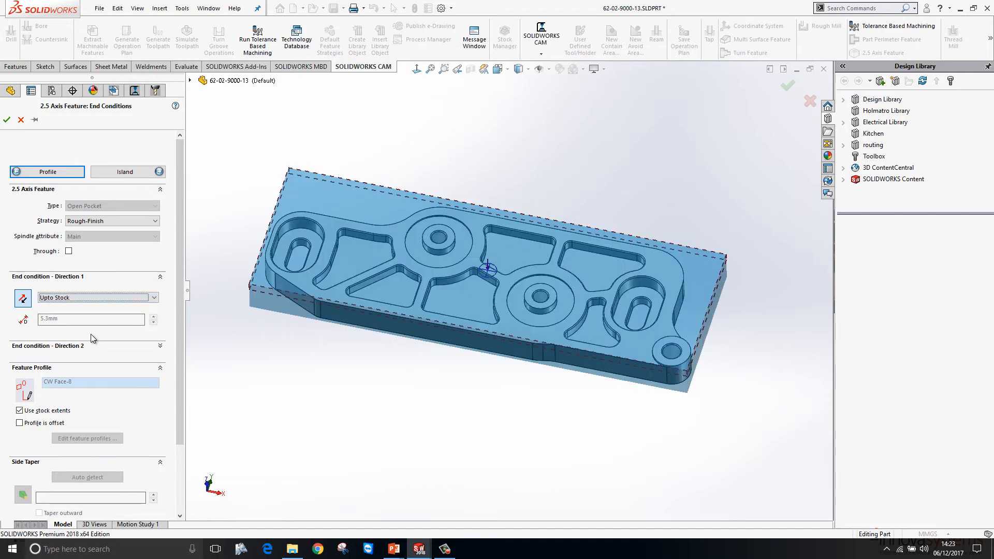
mouse_move(127, 172)
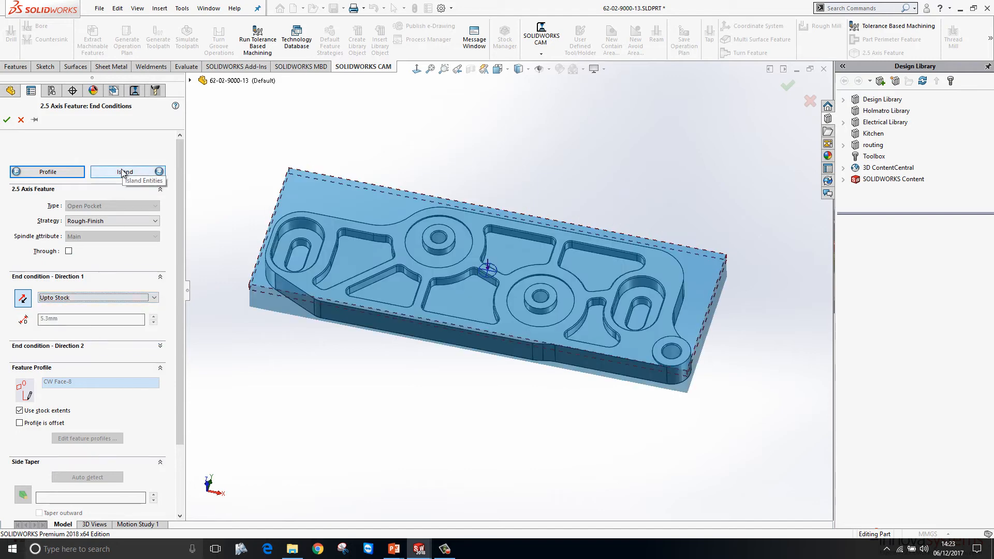
Step: Auto-detect the three circular bosses as island entities and check each one
click(125, 171)
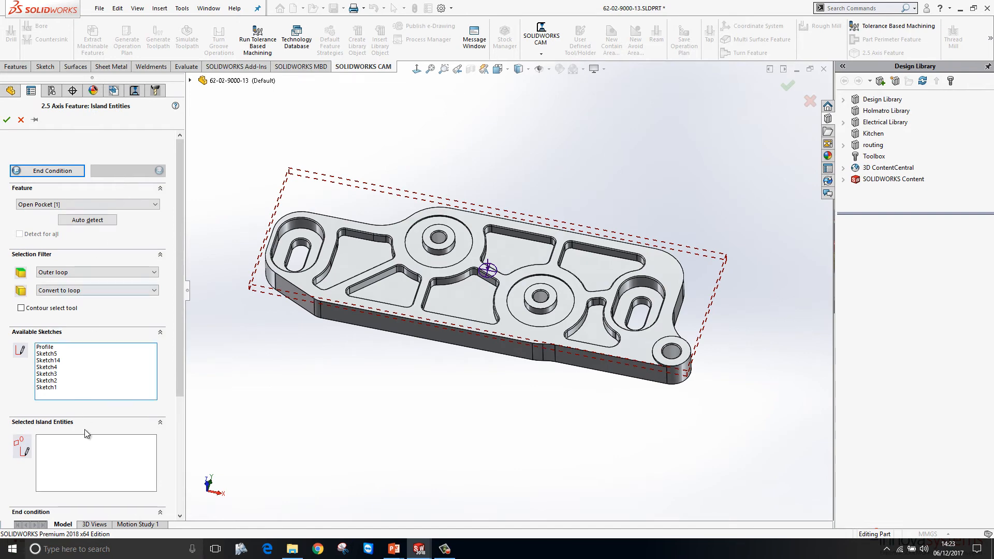
click(87, 219)
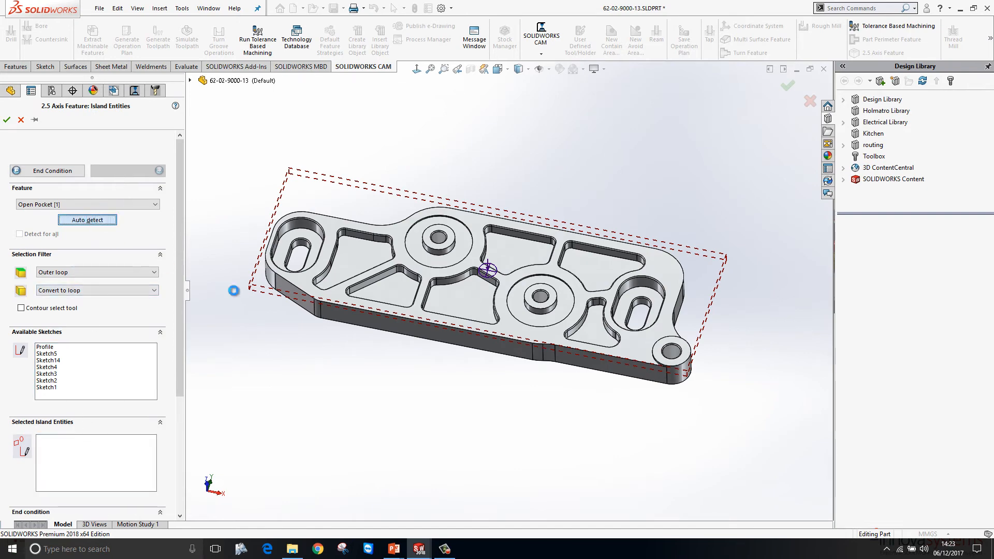
click(87, 220)
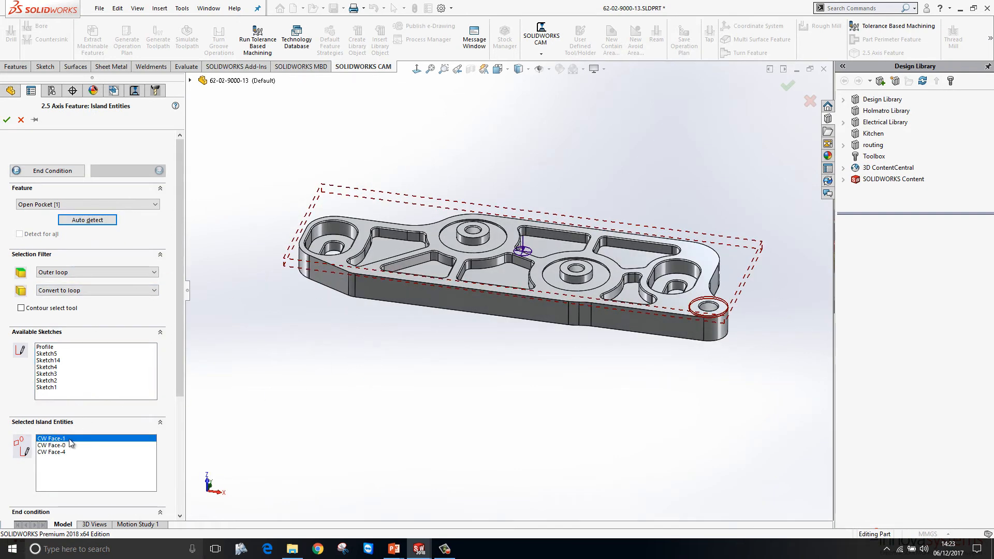
click(57, 446)
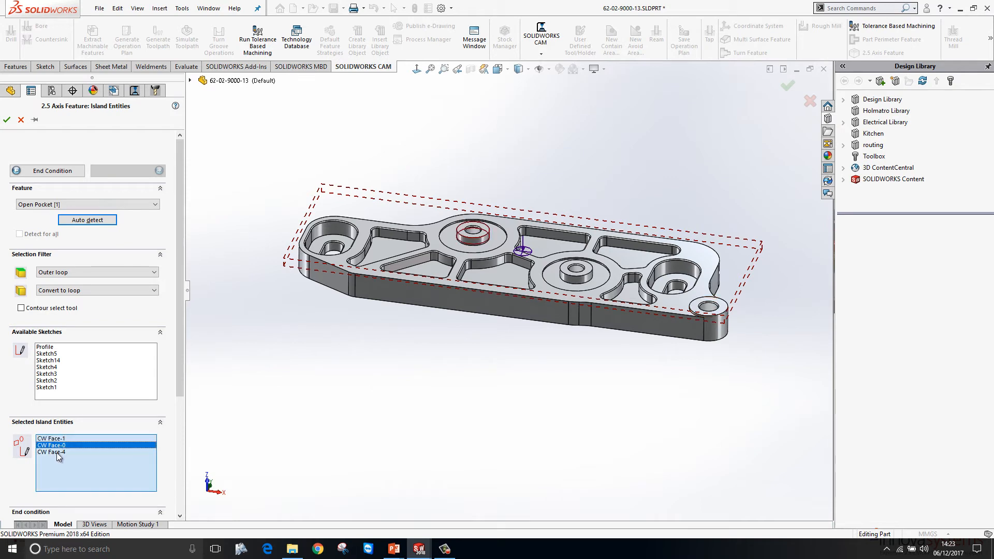
click(51, 438)
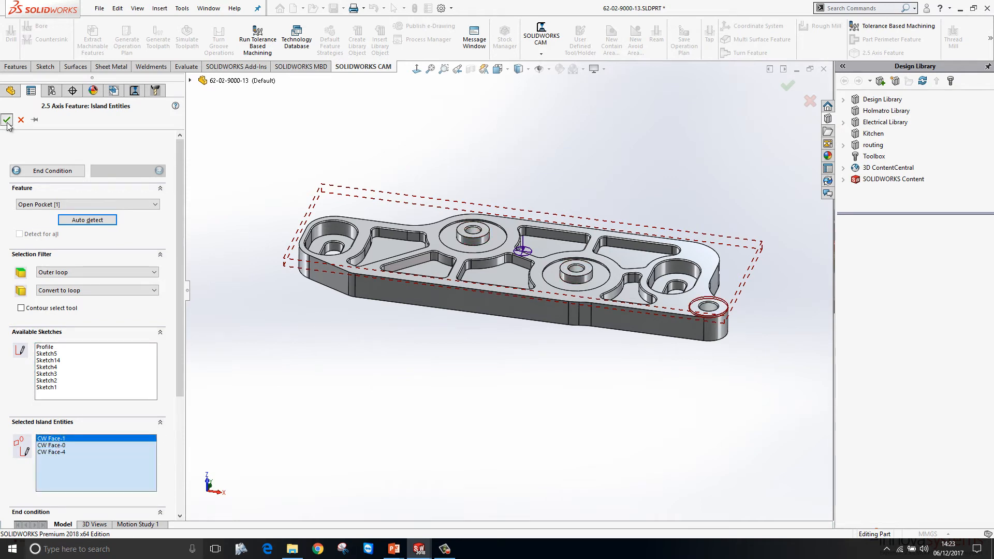
Step: Confirm Open Pocket1, generate its Rough Mill11 and Contour Mill19 toolpaths and select them
click(7, 120)
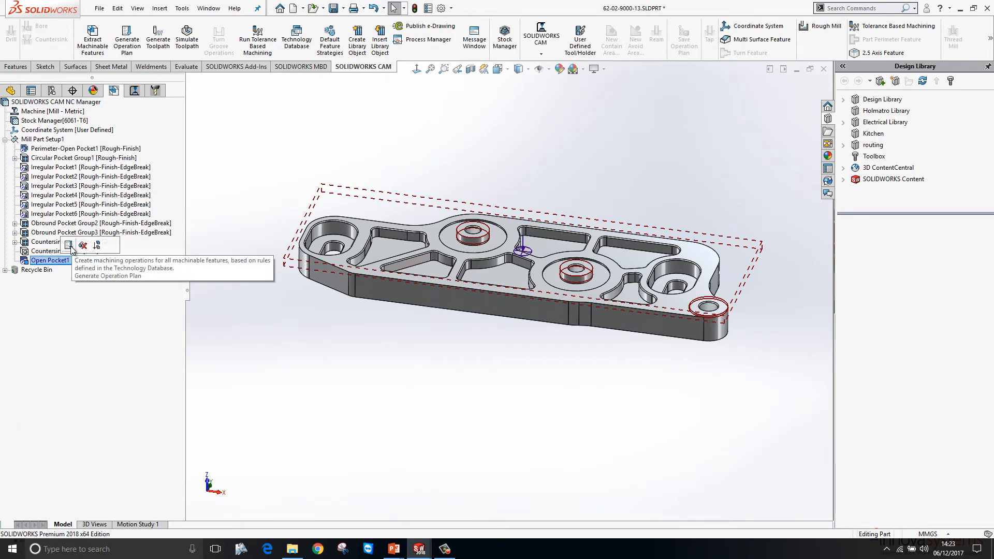
click(69, 246)
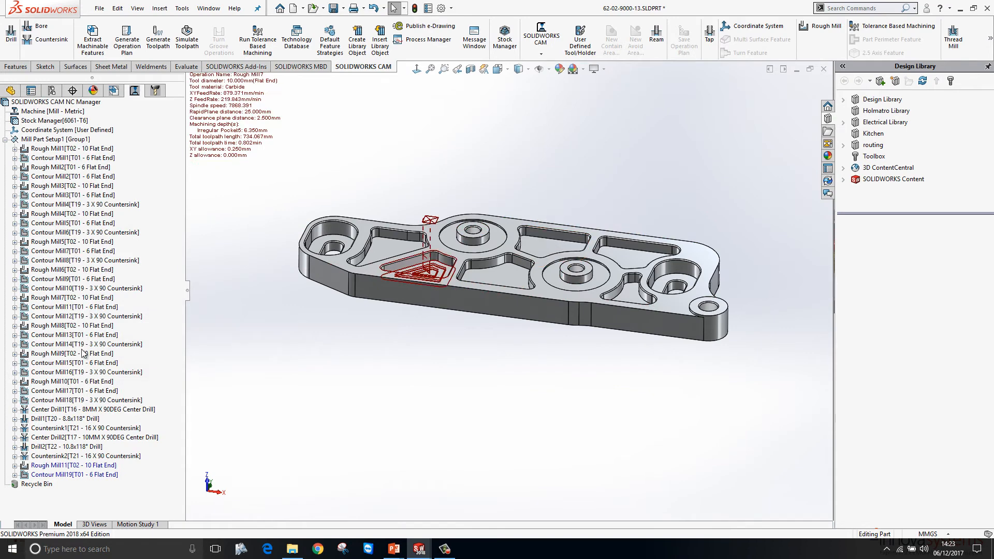
click(75, 474)
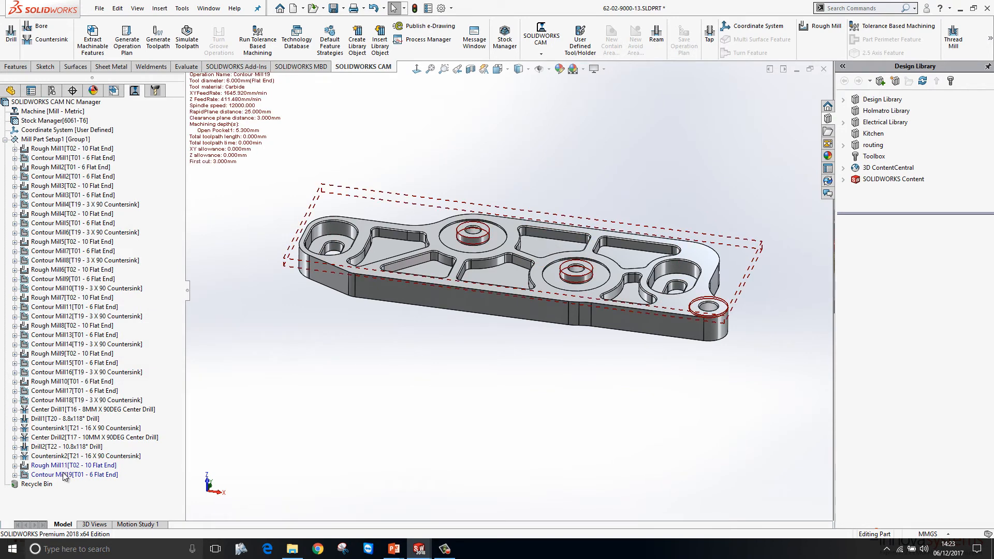
click(74, 465)
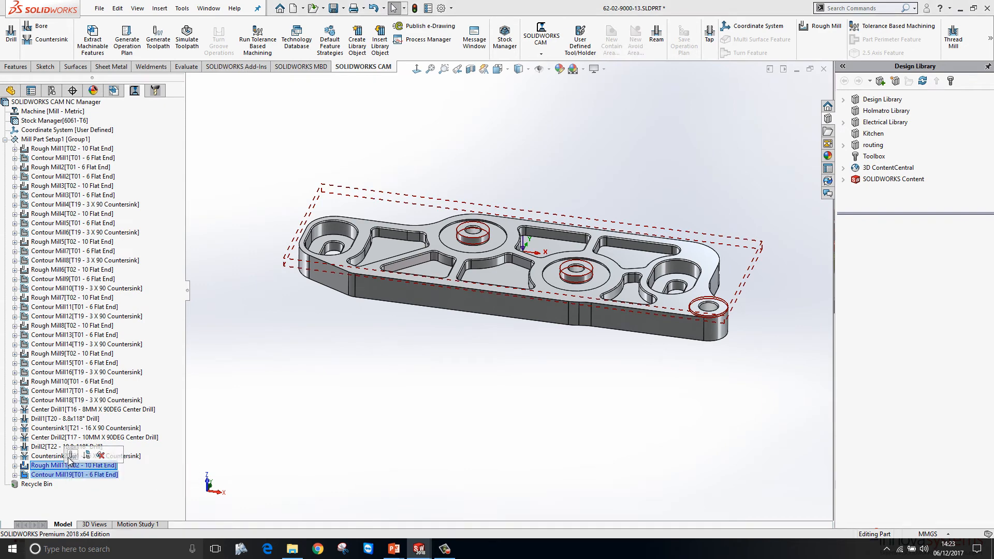
click(187, 38)
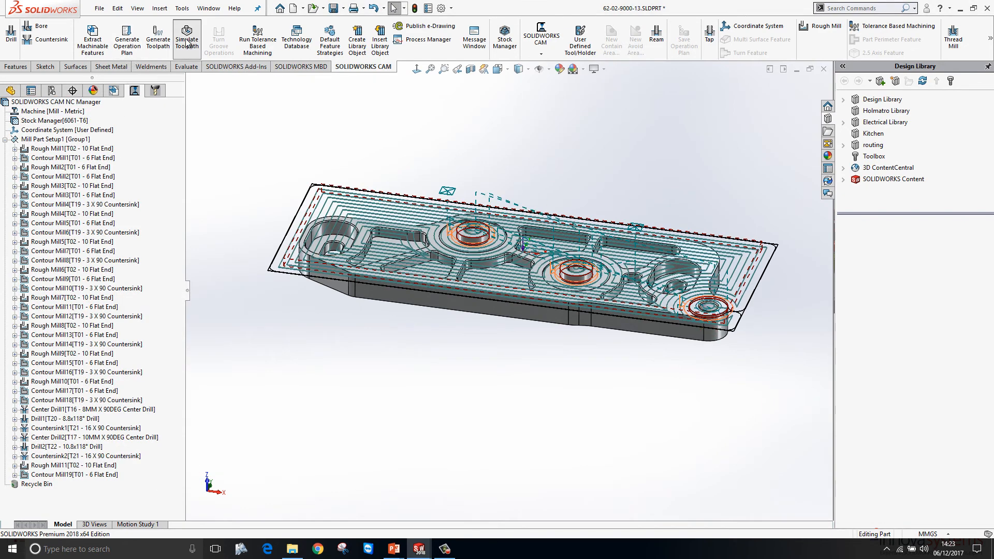
click(186, 39)
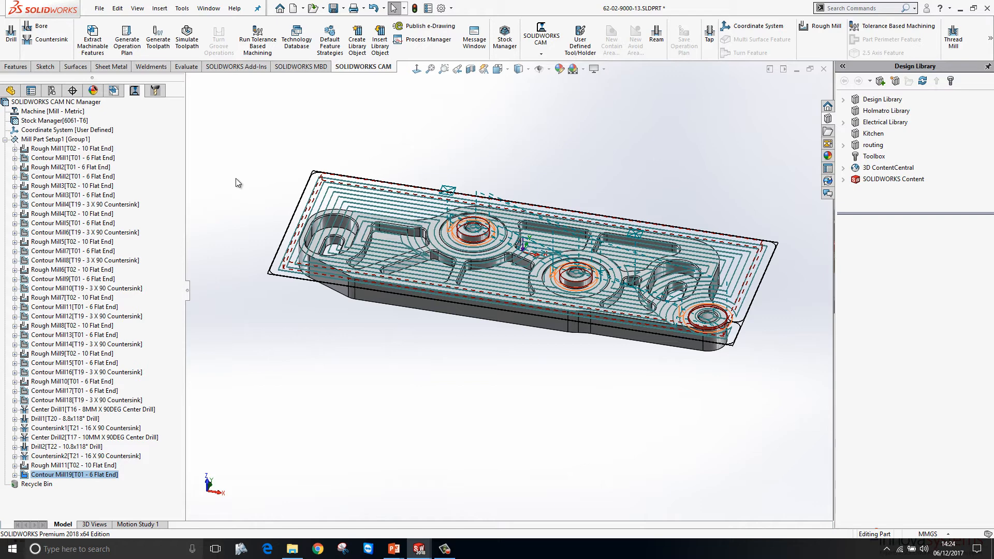
mouse_move(238, 154)
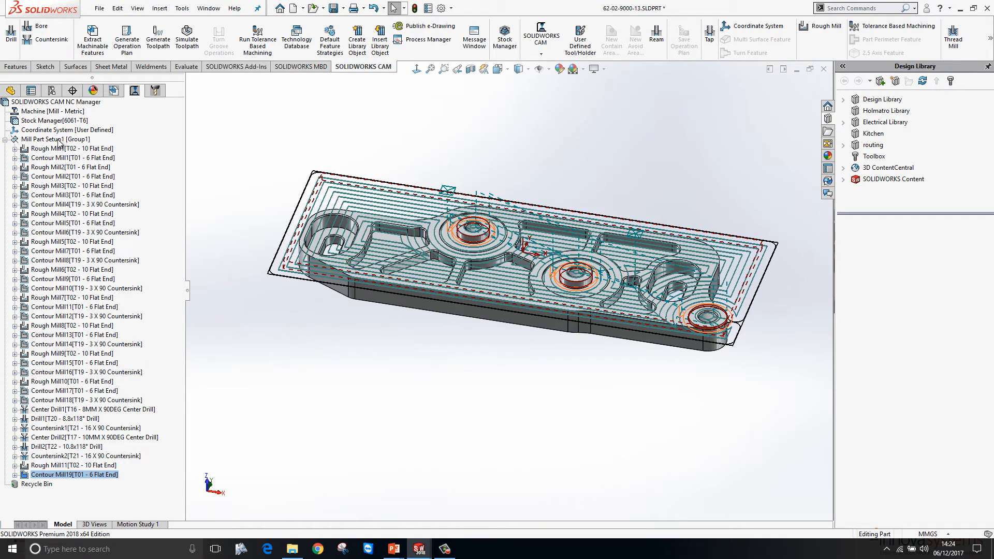
Step: Sort the setup's operations by tool and select the 10 mm flat end rough mills
right_click(56, 139)
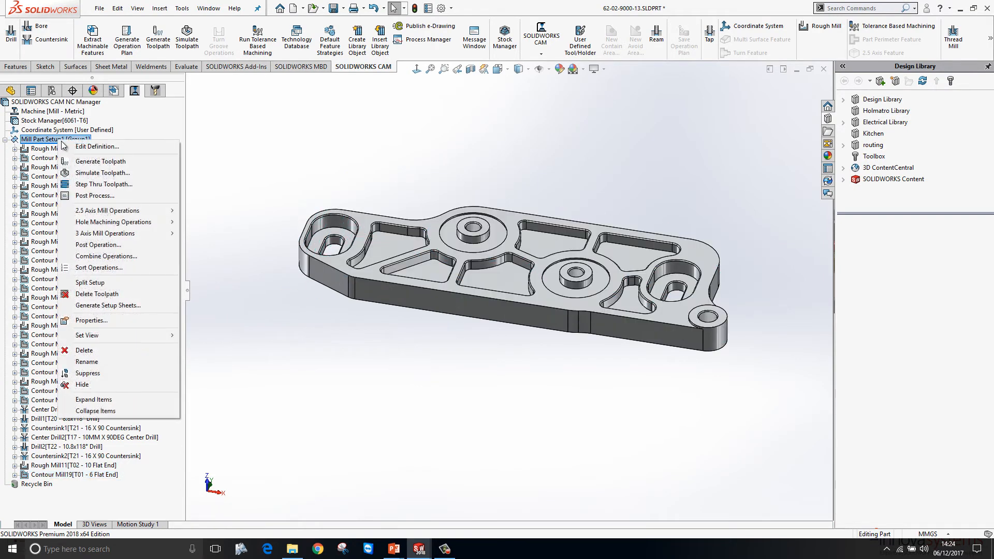
click(98, 267)
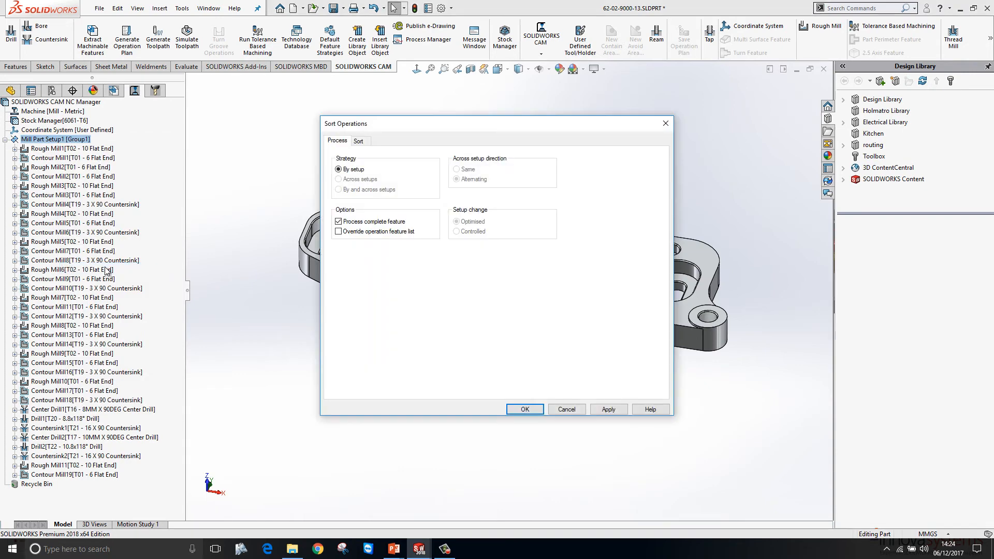
click(358, 141)
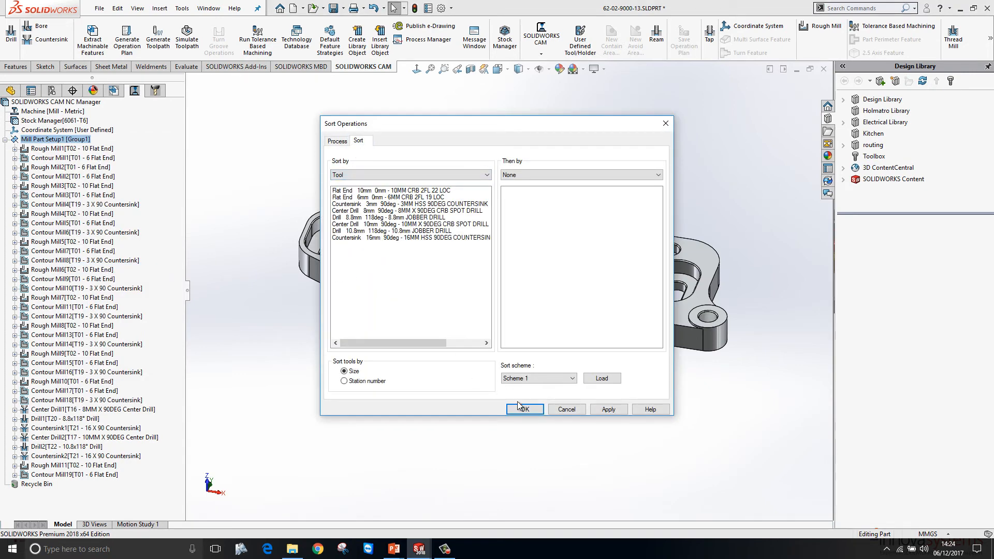
click(524, 409)
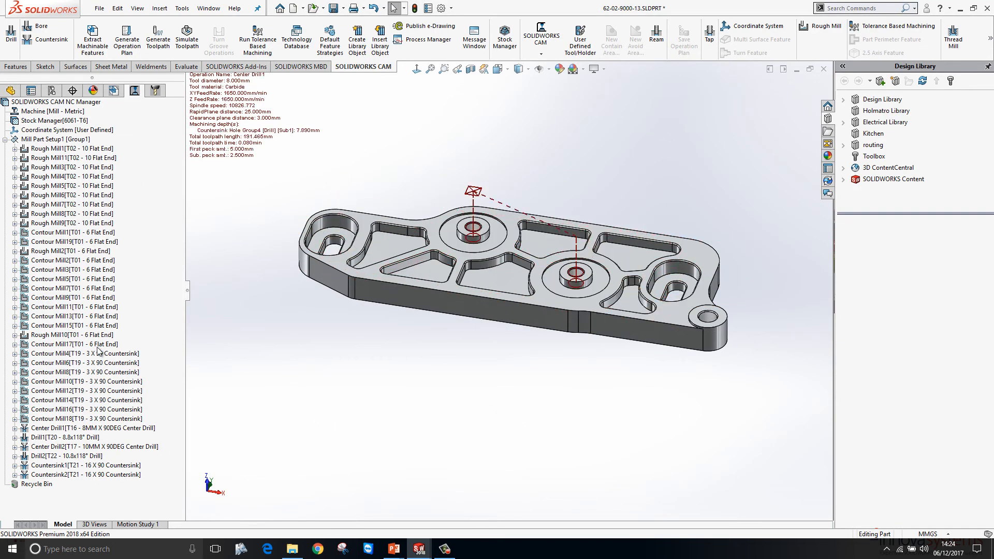
click(72, 157)
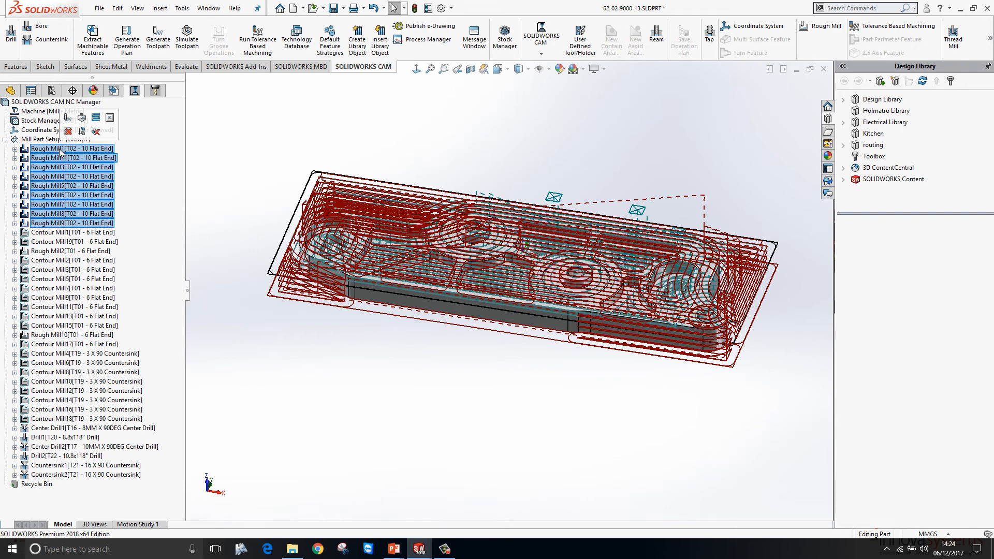
Step: Combine the selected 10 mm flat end rough mills into one operation
right_click(72, 148)
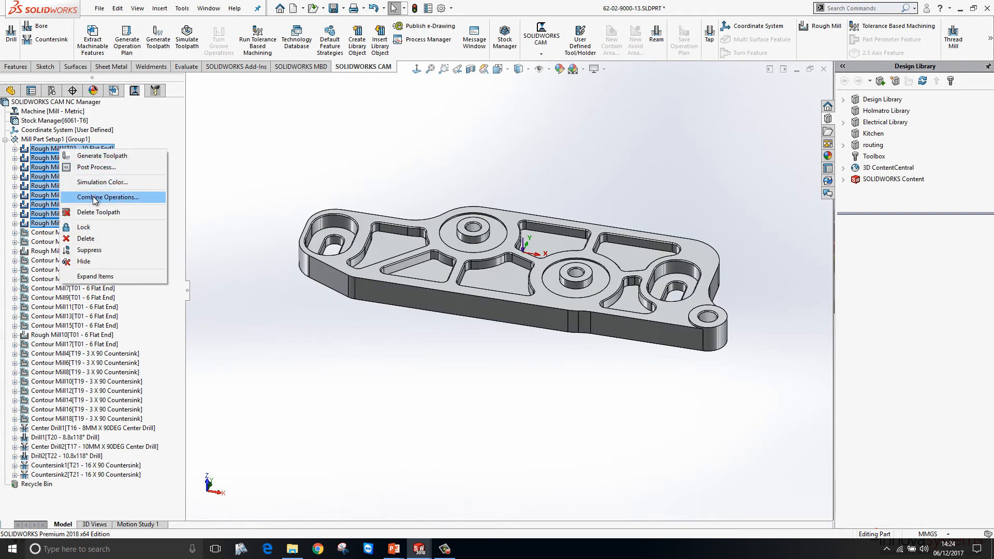
click(109, 197)
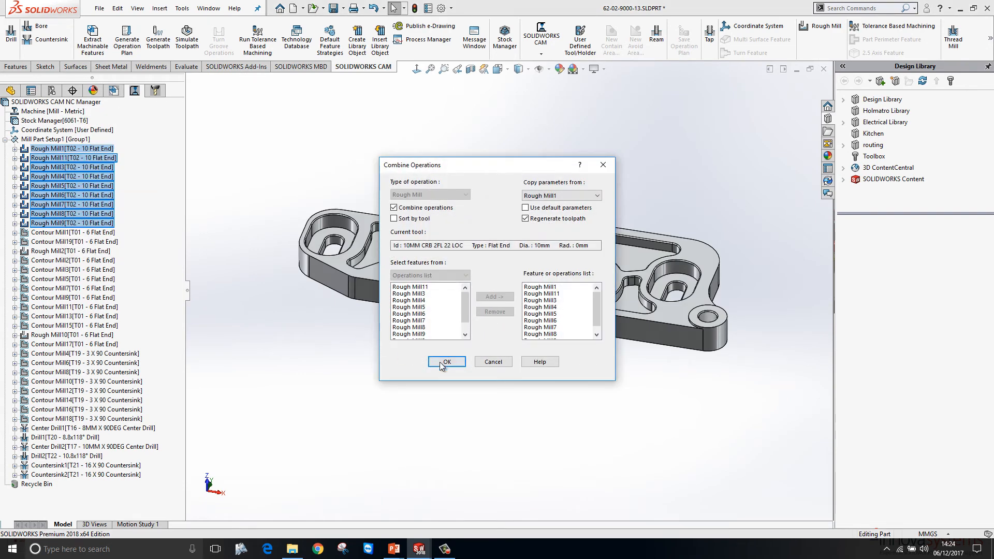
click(447, 362)
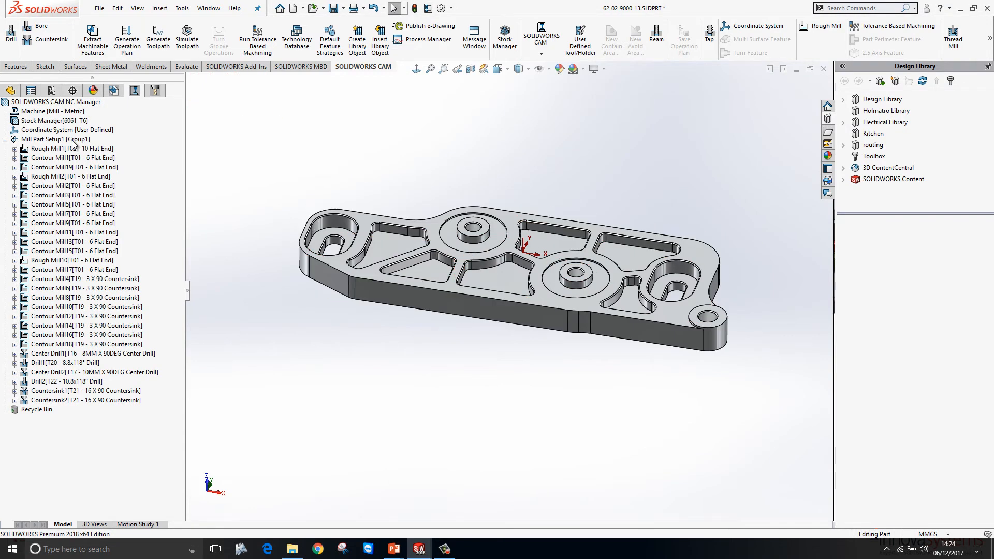
Step: Combine like Contour Mill and Countersink operations across the whole mill setup
right_click(56, 138)
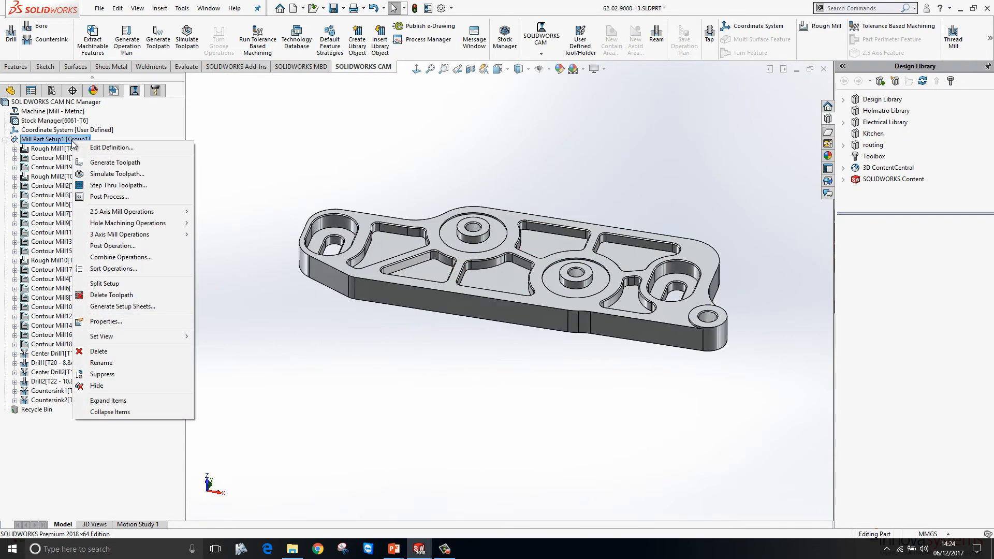
click(120, 257)
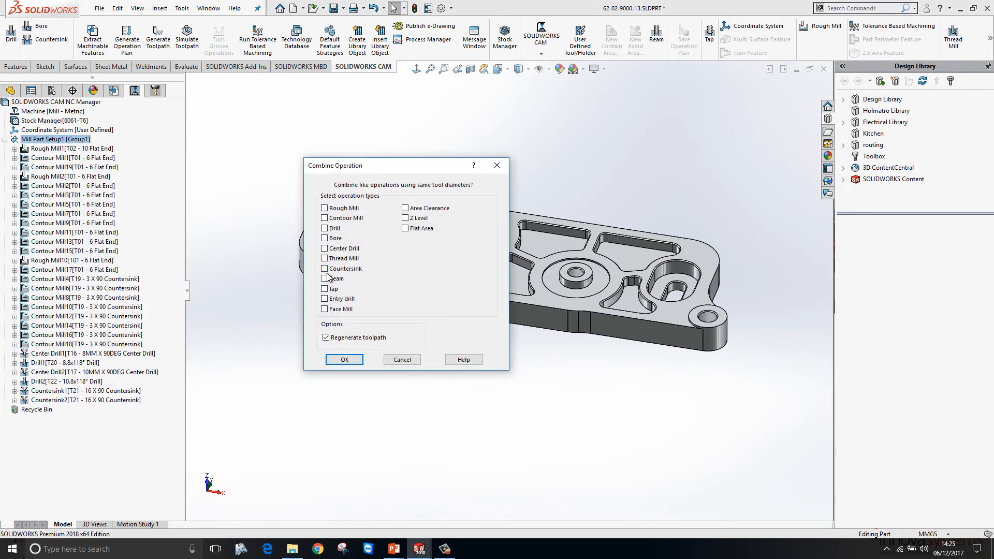
click(324, 218)
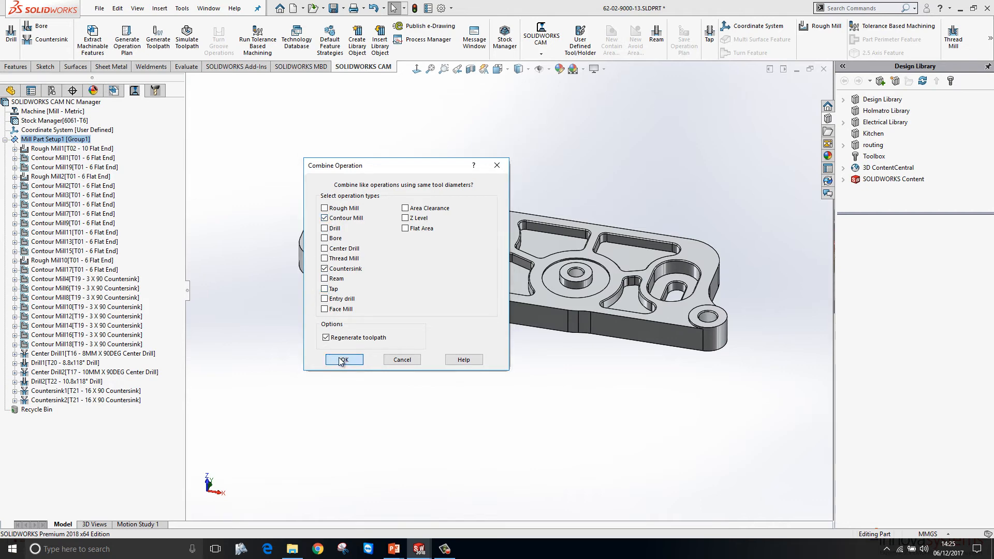
click(344, 360)
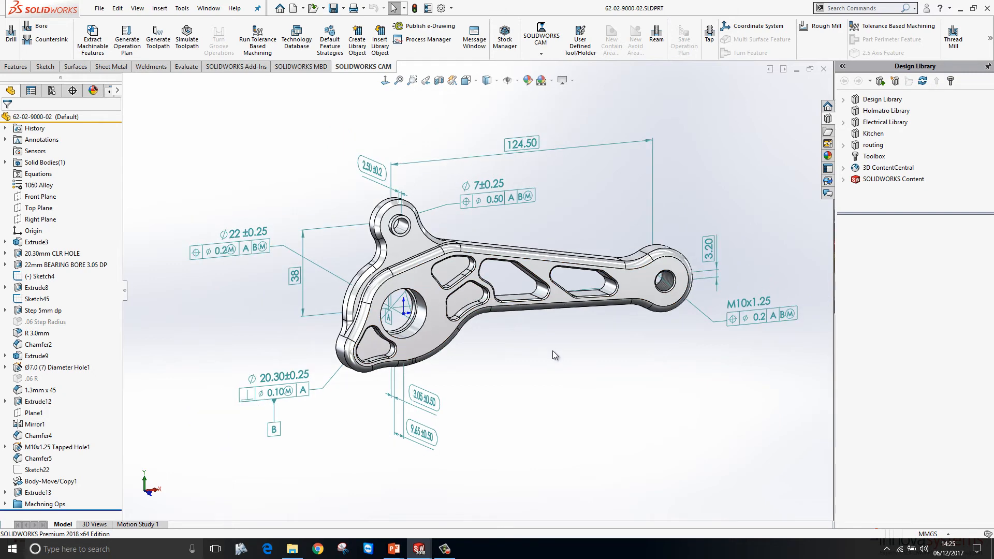
mouse_move(257, 39)
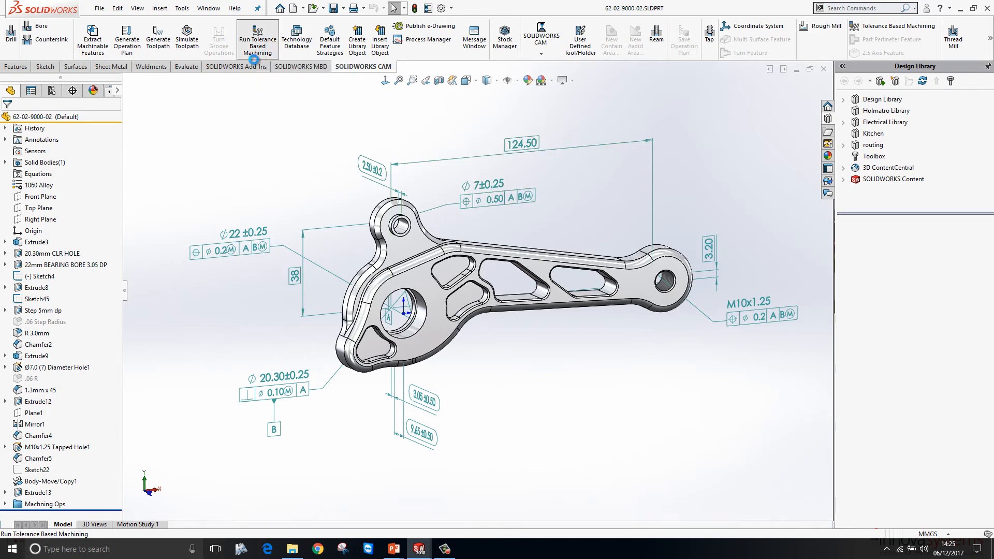
Step: Run Tolerance Based Machining to recognize Hole1, Countersink Hole1 and Counterbore Hole1 as drill features
click(258, 38)
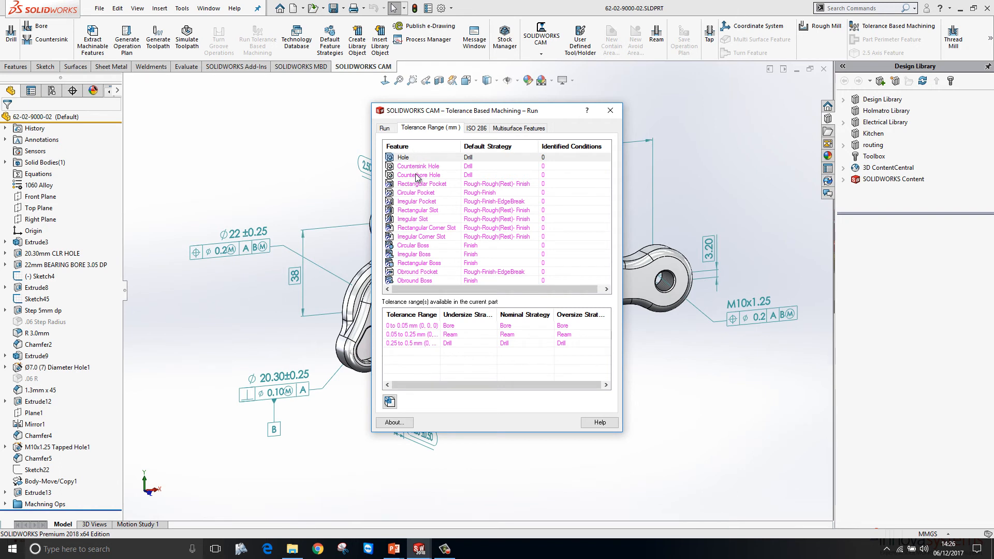
mouse_move(421, 174)
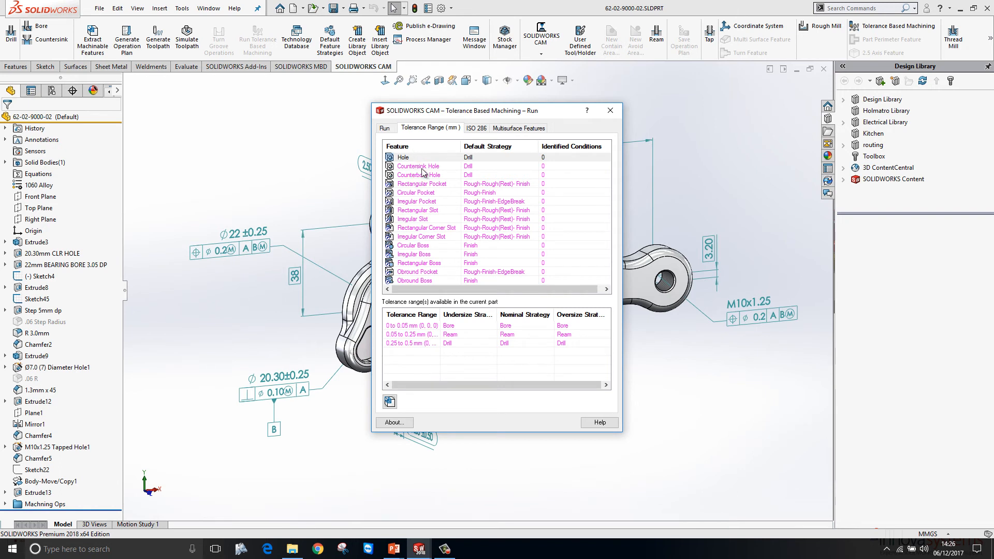
click(403, 158)
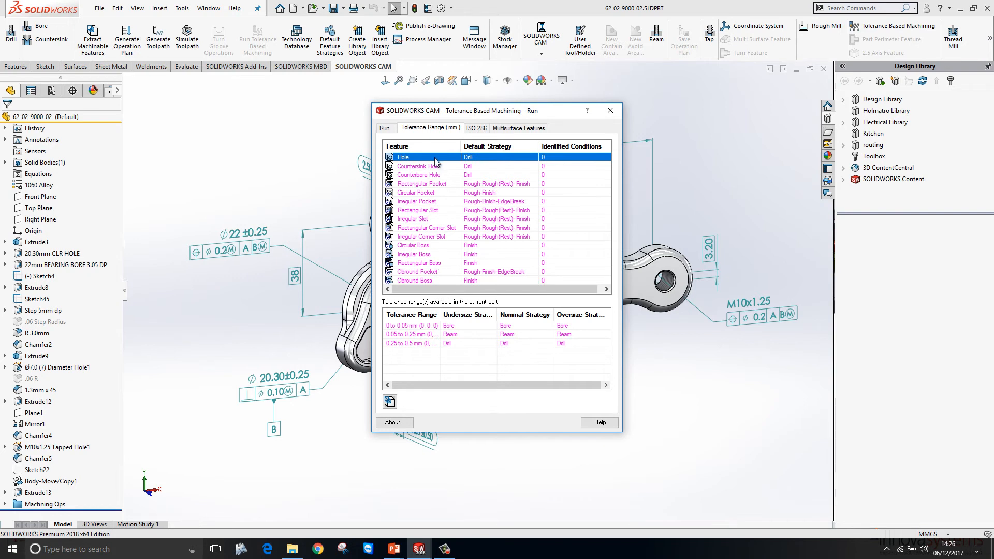
mouse_move(418, 335)
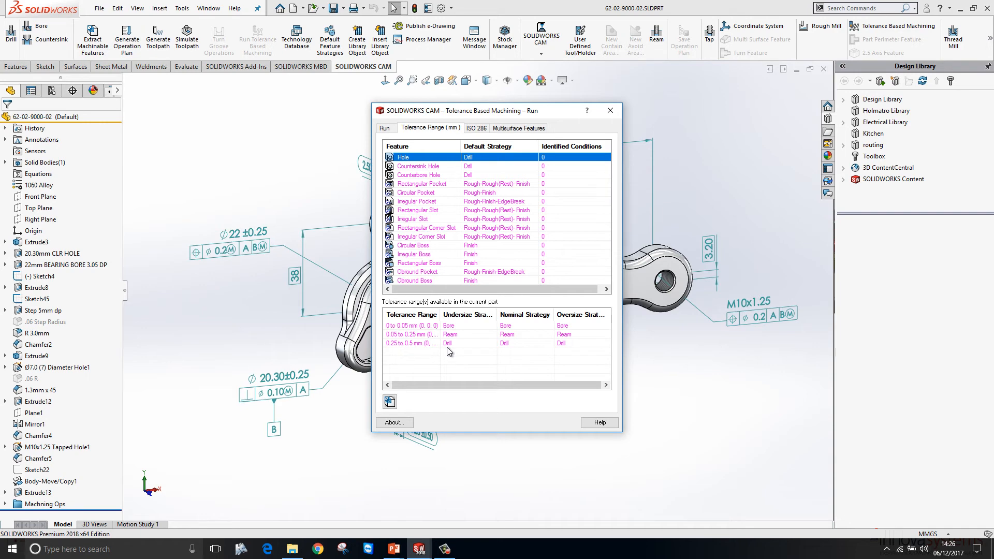
click(391, 402)
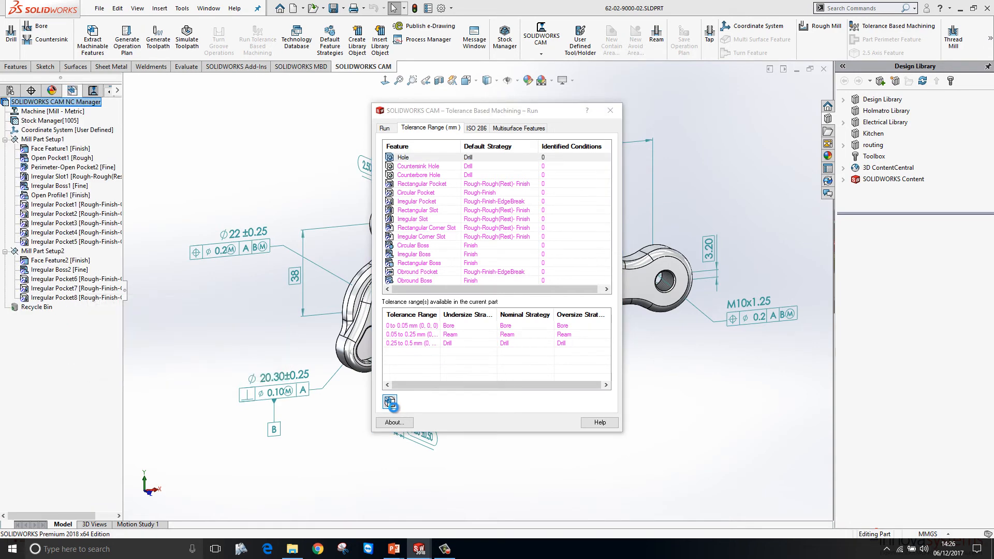
click(391, 402)
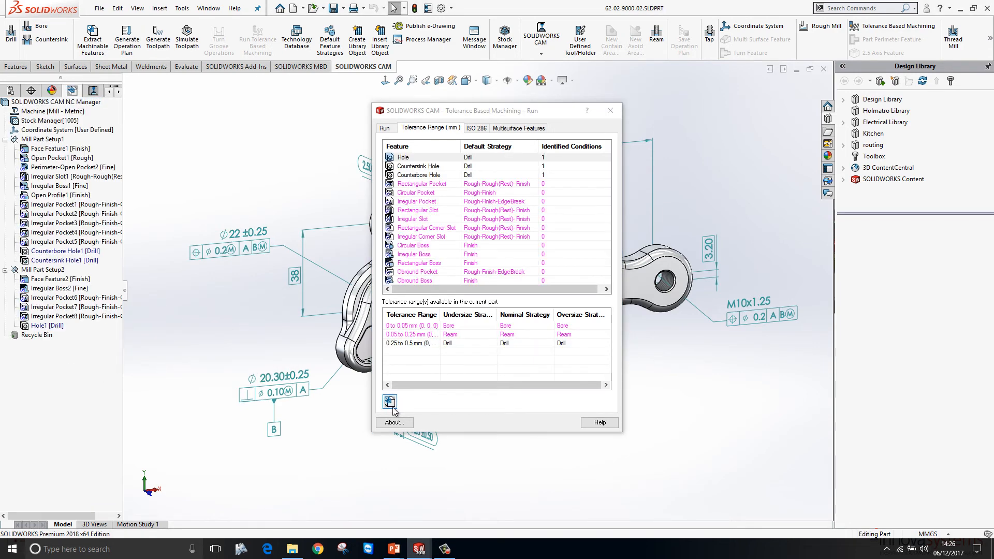
click(609, 110)
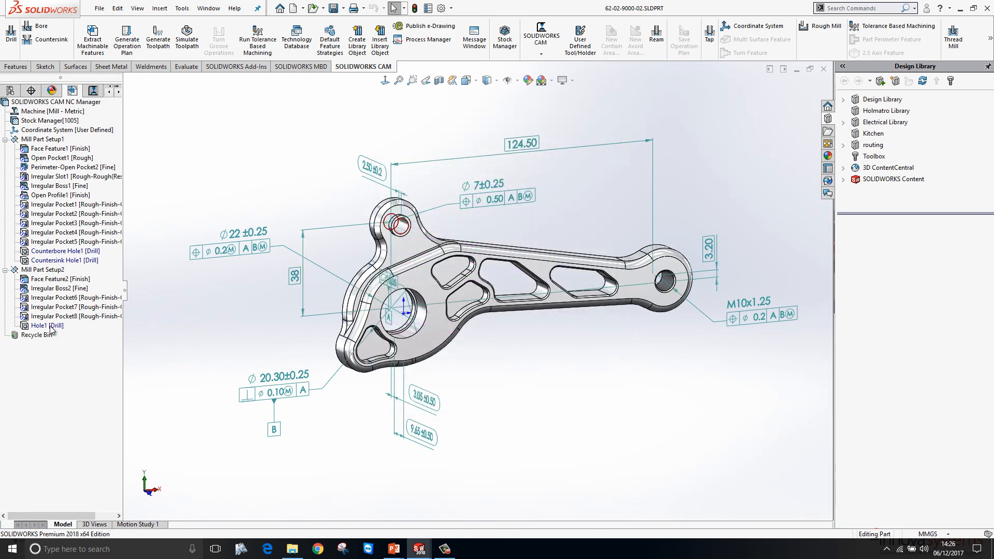
Step: Change the Ø7 hole's DimXpert tolerance to a user-defined F7 fit of +0.03/+0.01
click(47, 325)
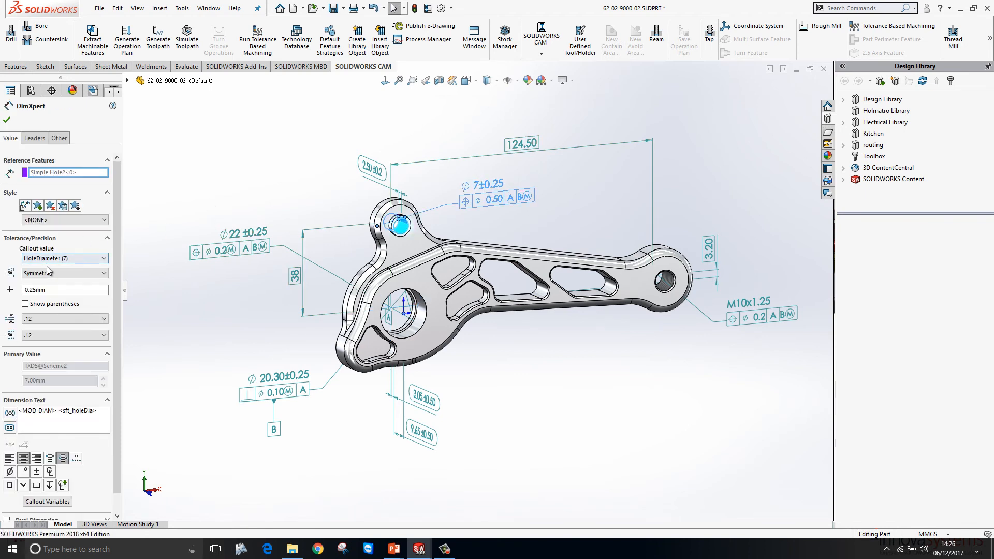
click(64, 272)
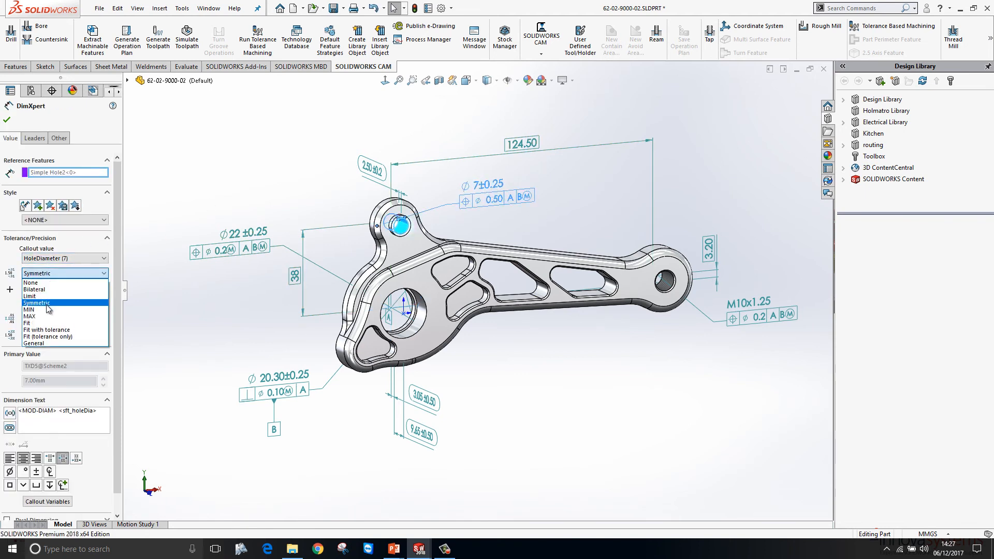
click(39, 329)
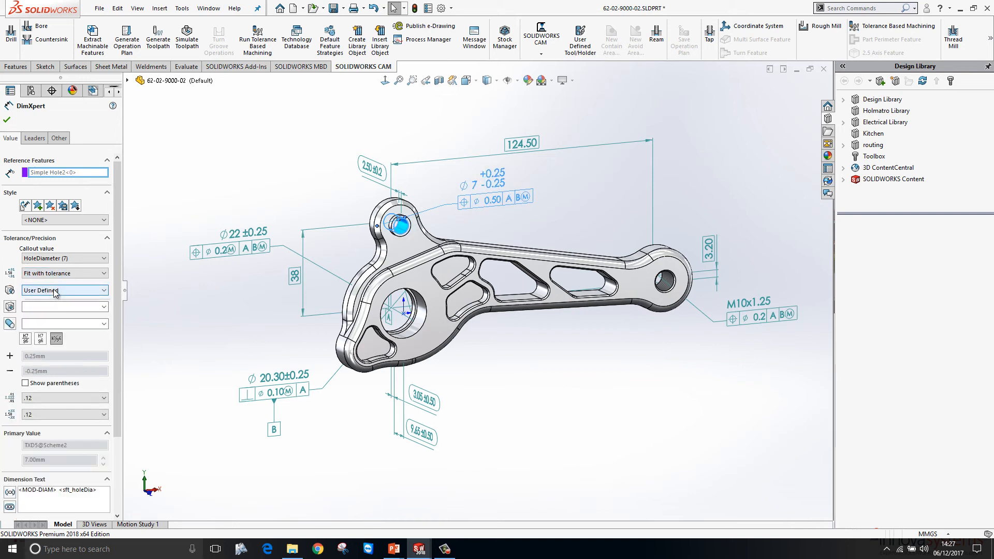
click(60, 290)
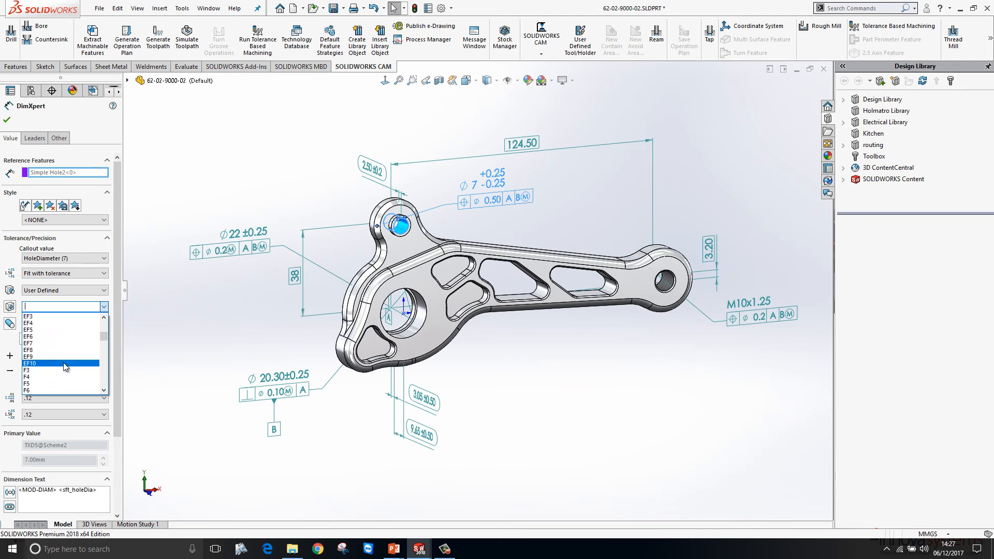
click(30, 362)
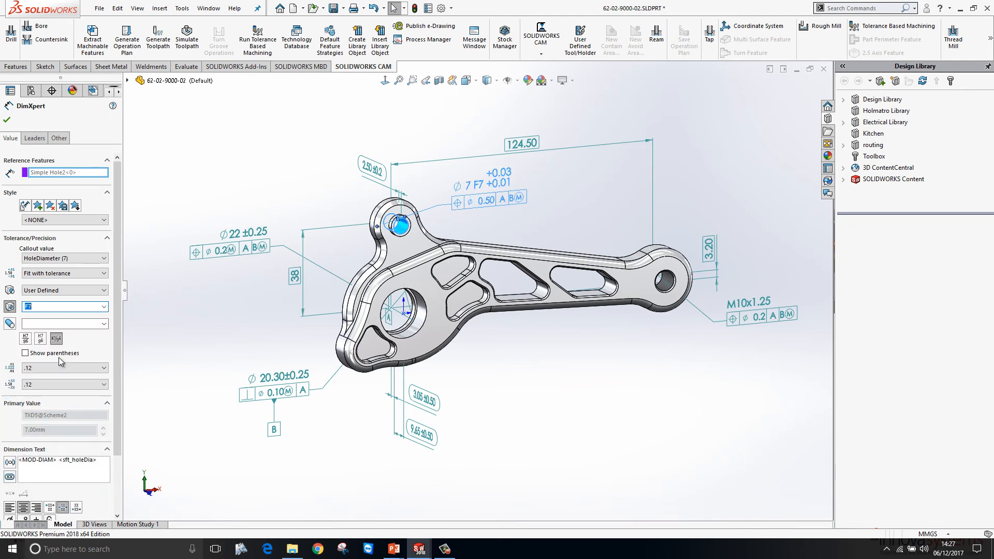
click(7, 121)
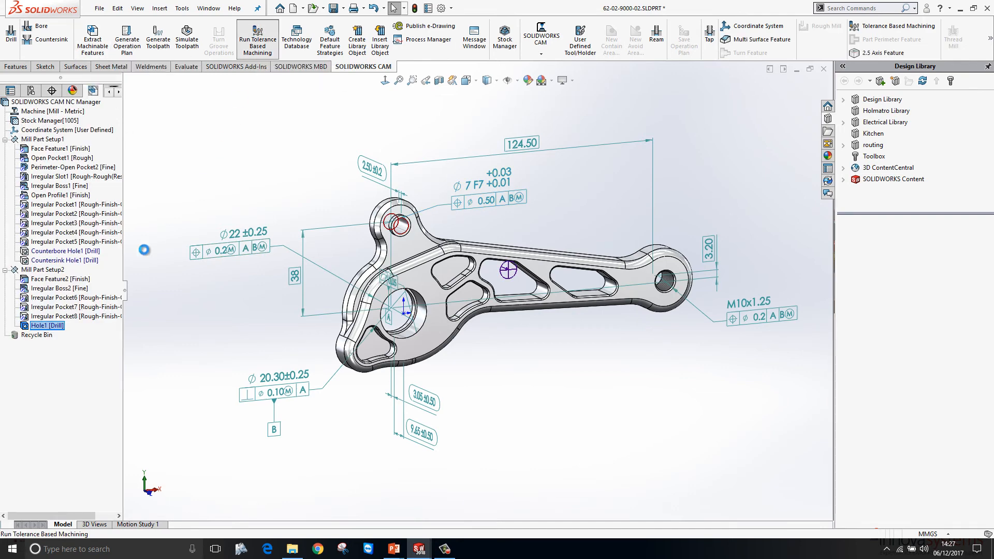
Step: Rerun Tolerance Based Machining to regenerate operations and toolpaths with a 7 mm ream
click(257, 39)
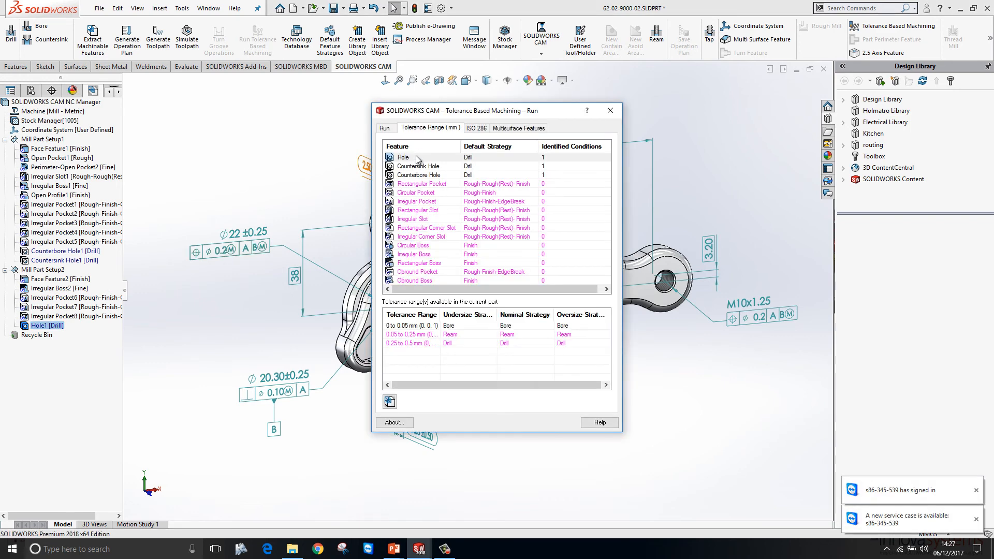
click(390, 402)
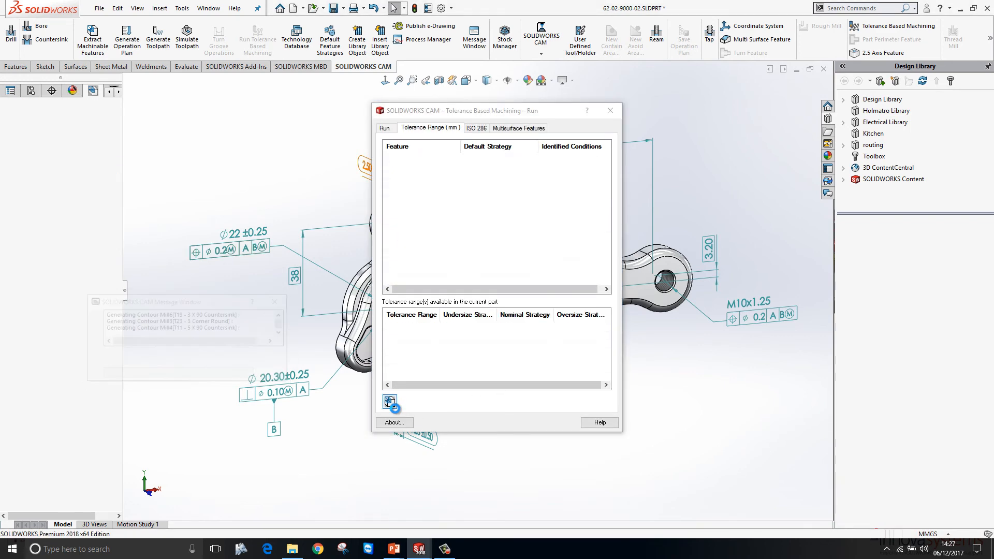
click(386, 127)
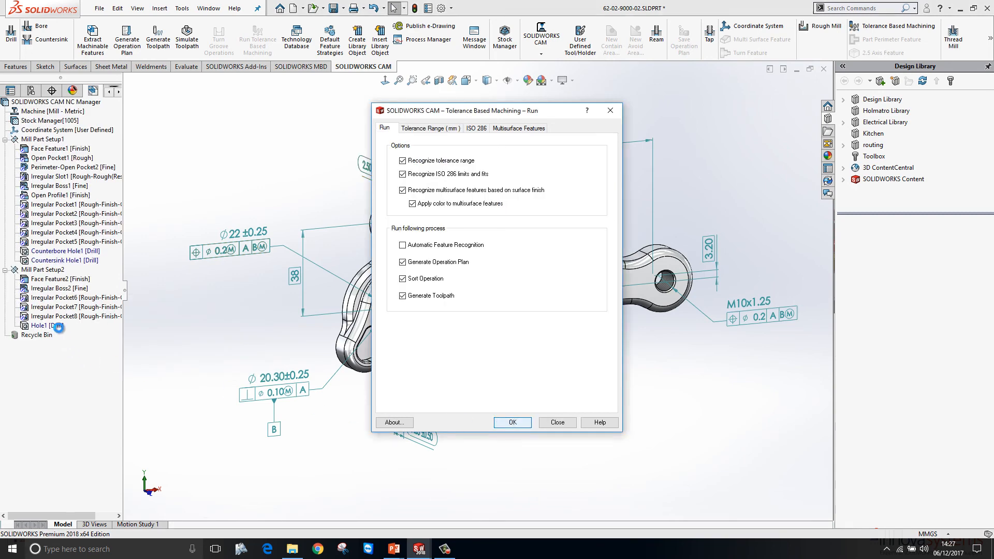
click(511, 422)
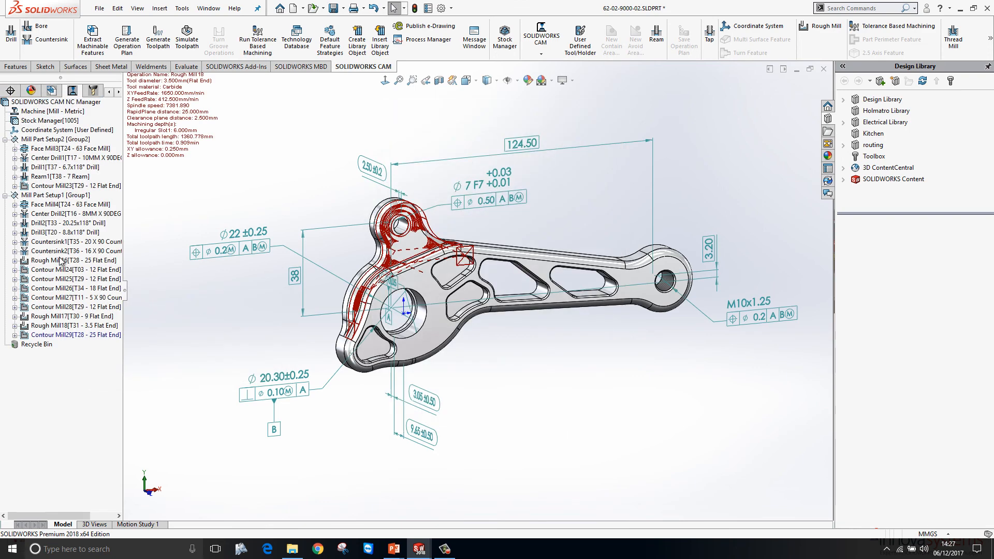